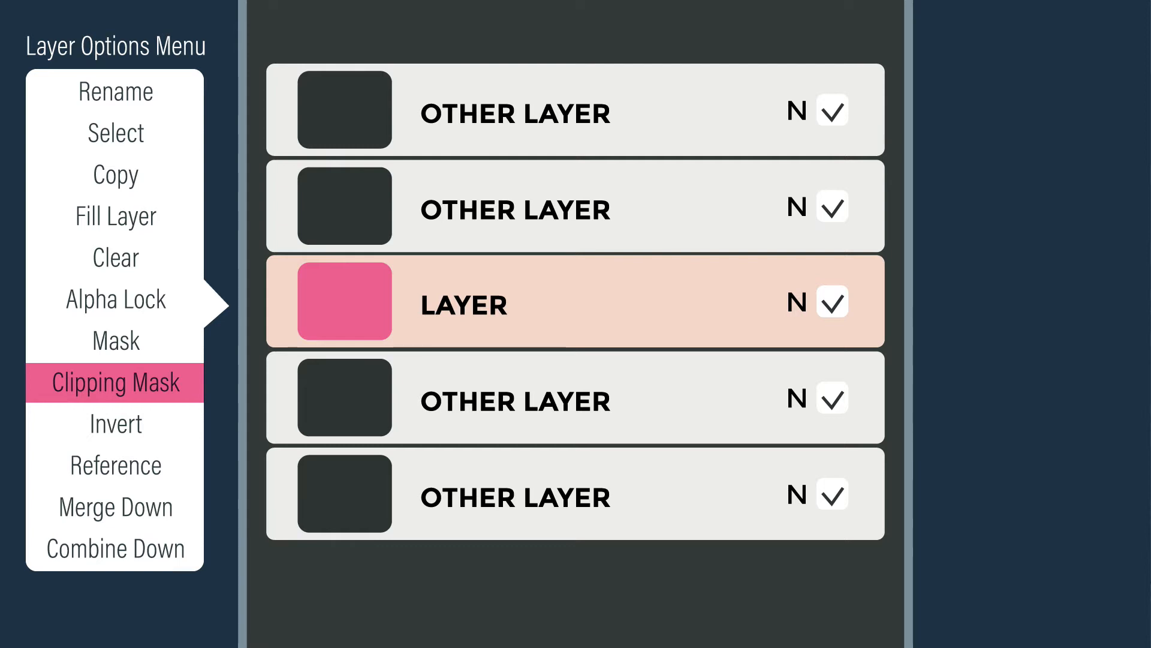
Add a new empty Layer 2 above Foliage from the Layers panel
{"action": "left_click", "coordinate": [116, 382]}
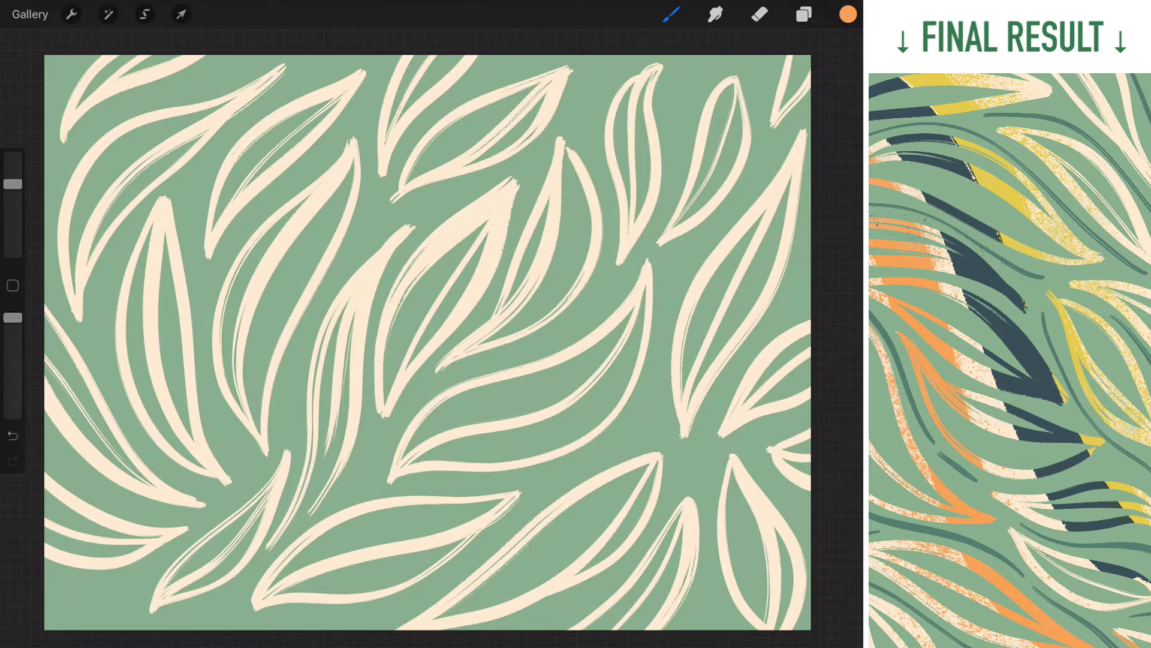
{"action": "left_click", "coordinate": [799, 17]}
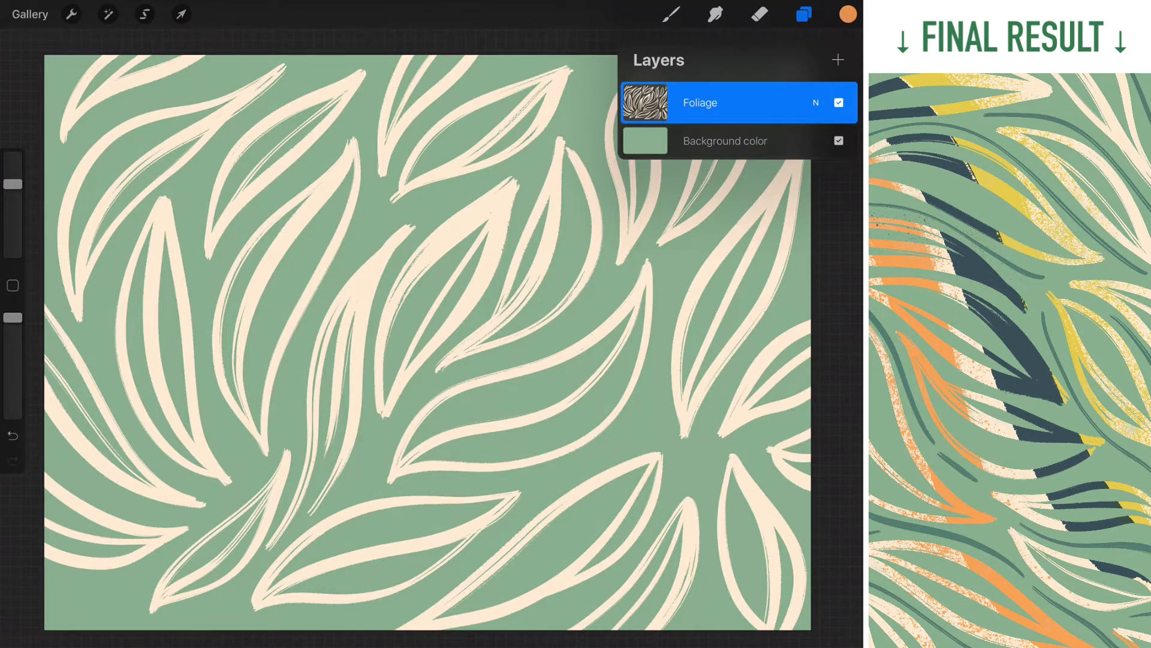
{"action": "left_click", "coordinate": [837, 60]}
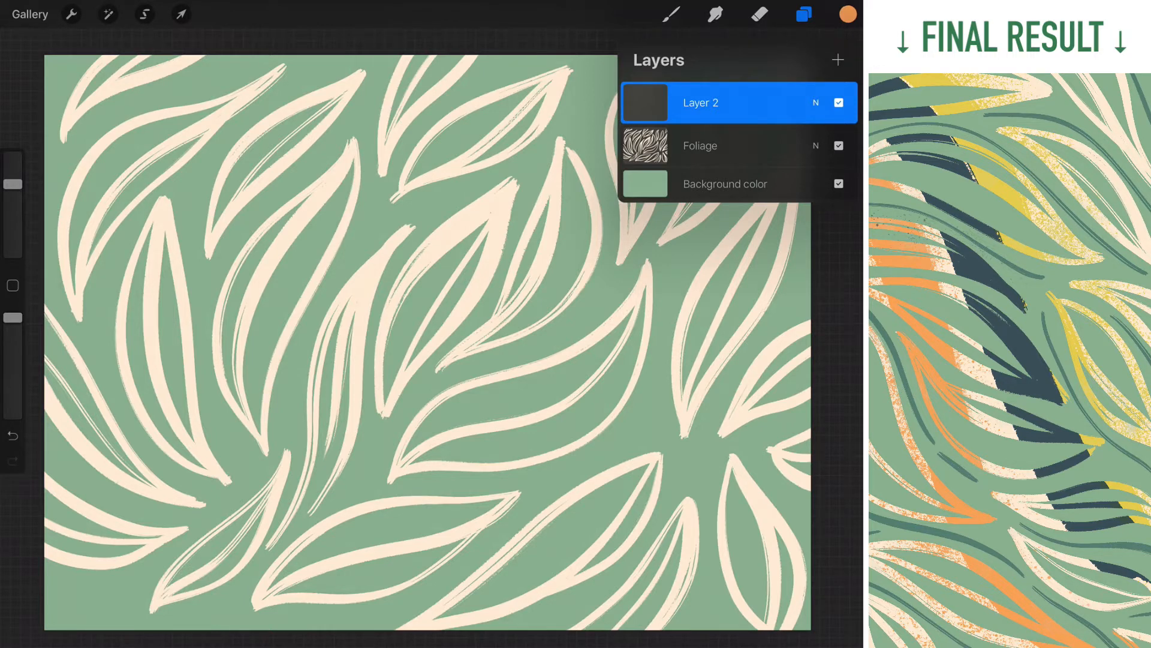
Choose the Dry Marker Brush from the brush library for painting on Layer 2
{"action": "left_click", "coordinate": [841, 14]}
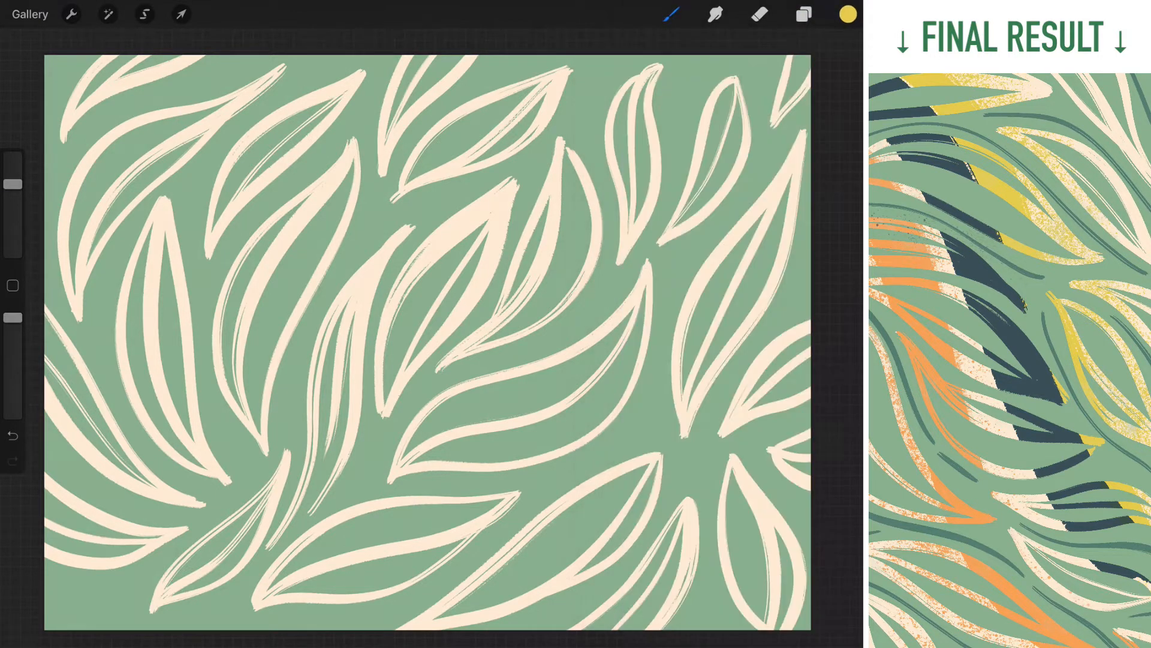
{"action": "left_click", "coordinate": [803, 17]}
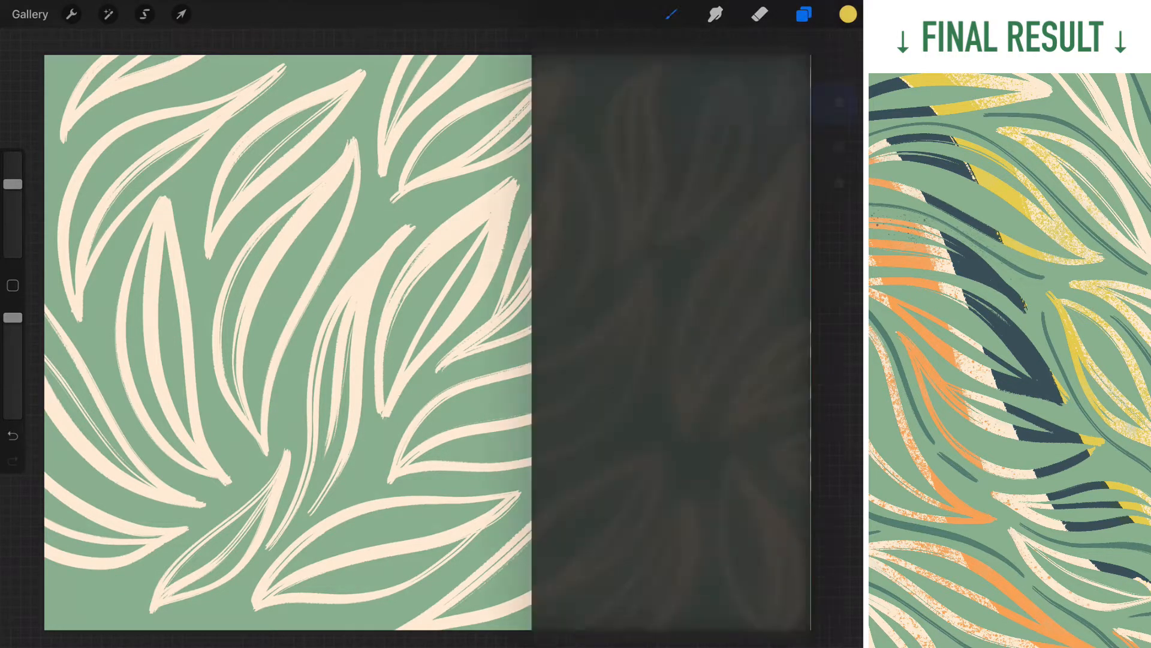
{"action": "left_click", "coordinate": [671, 15]}
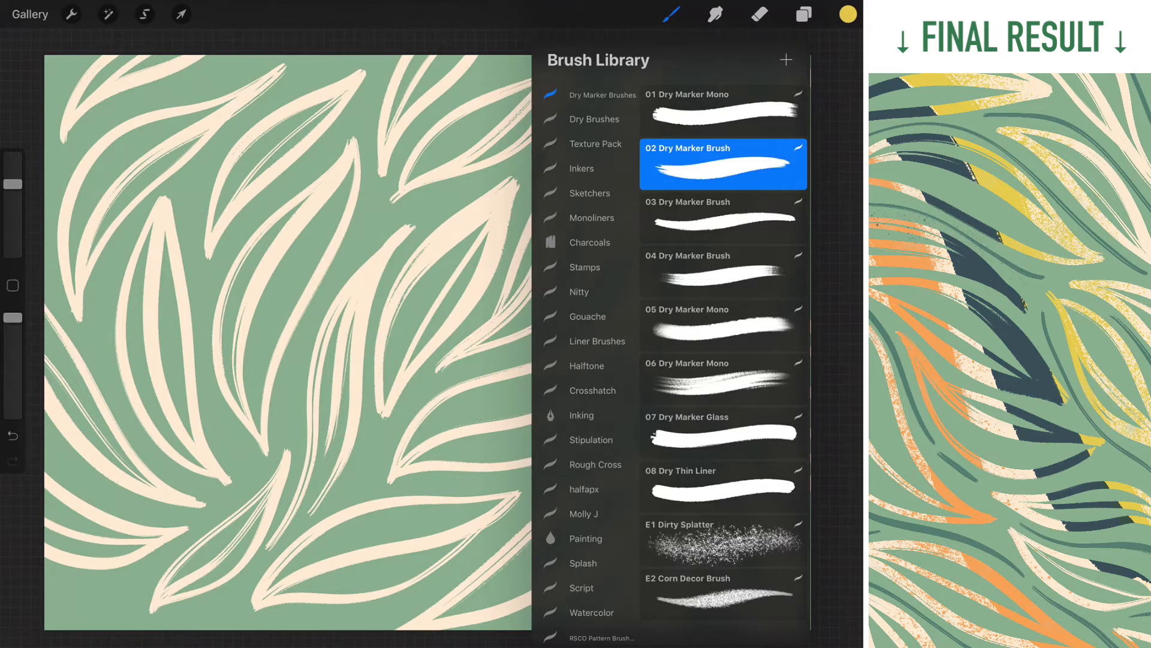
{"action": "left_click", "coordinate": [670, 15]}
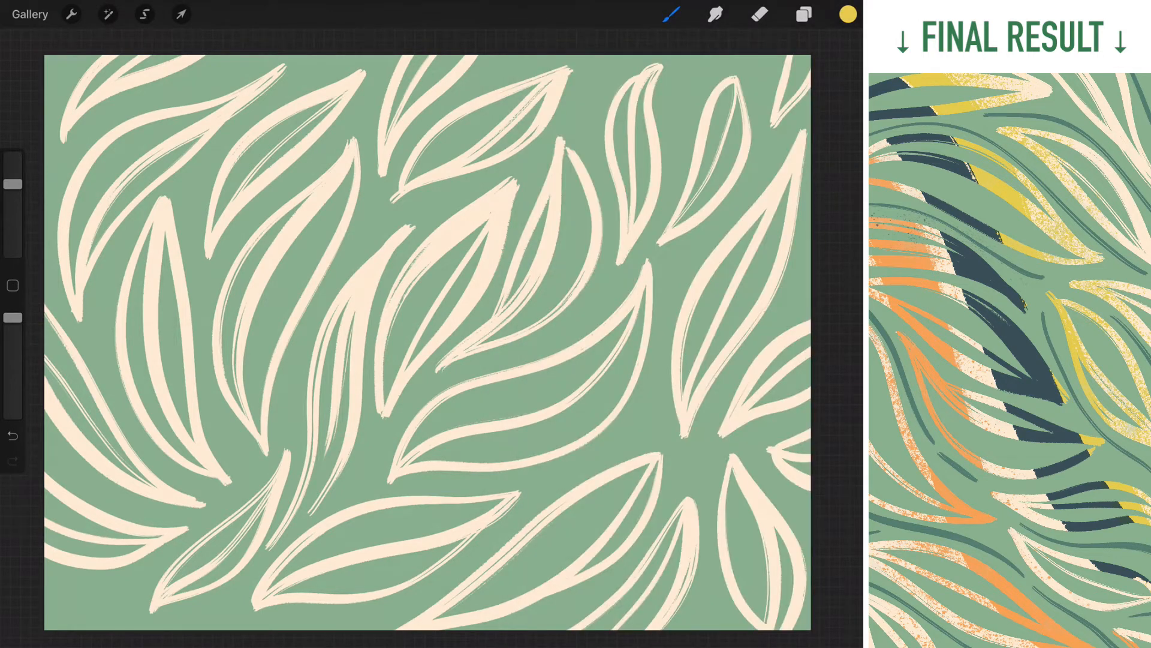
Paint a wide yellow wavy stroke across the leaves, then switch to orange for the second
{"action": "left_click_drag", "start_coordinate": [588, 146], "coordinate": [741, 128]}
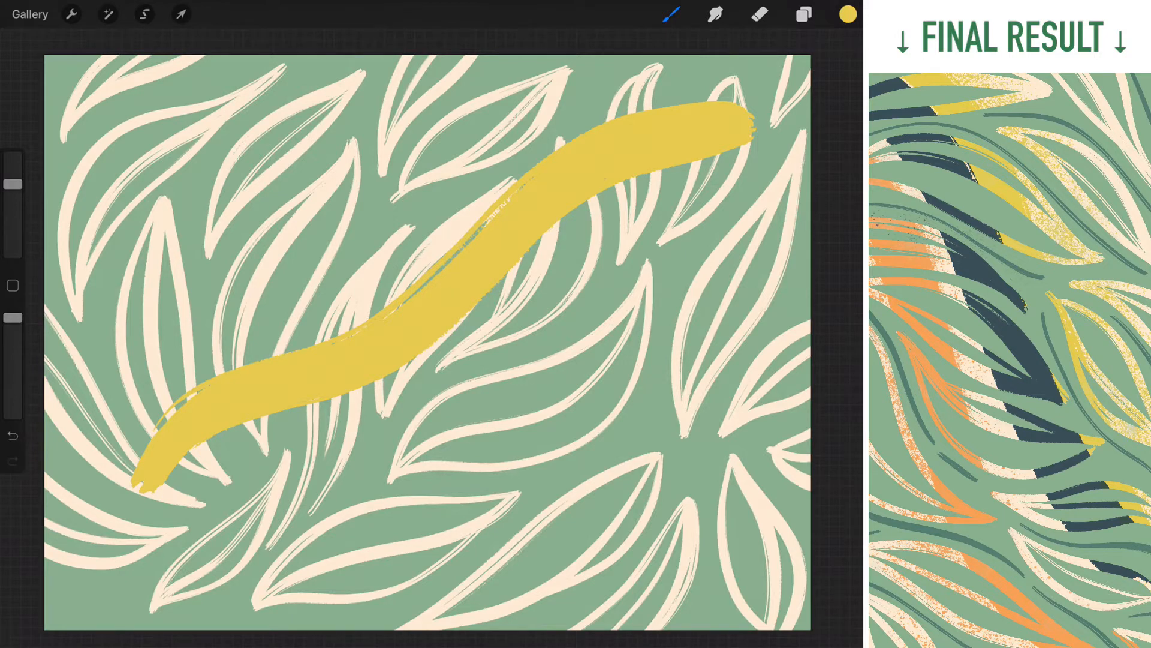
{"action": "left_click", "coordinate": [843, 17]}
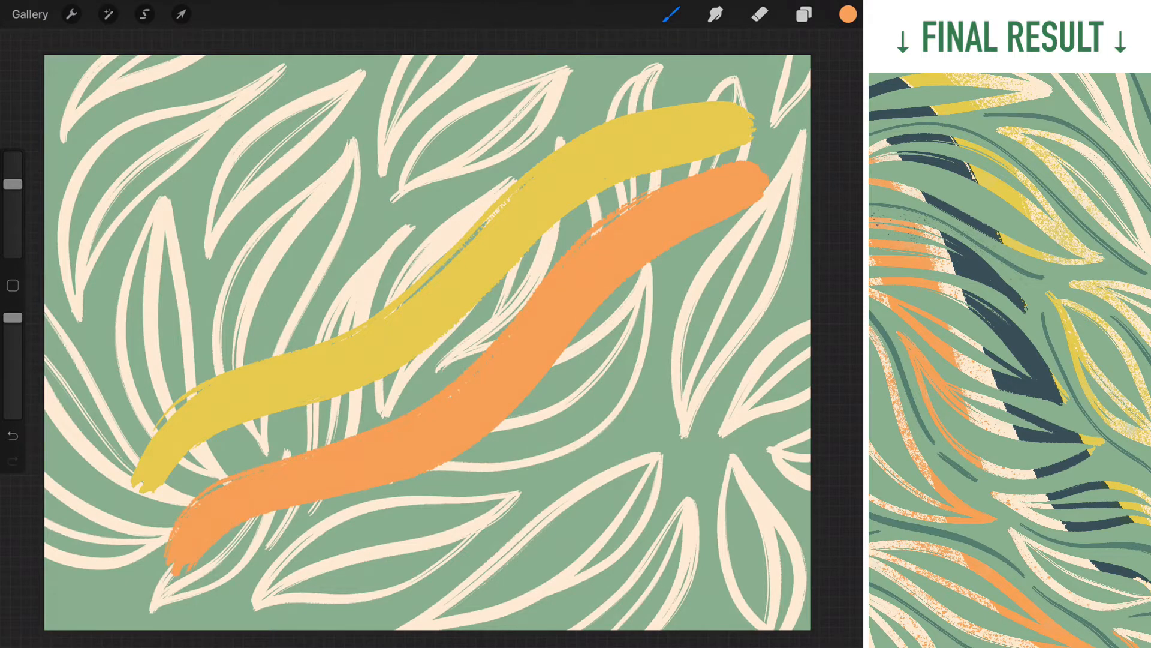
{"action": "left_click", "coordinate": [801, 17]}
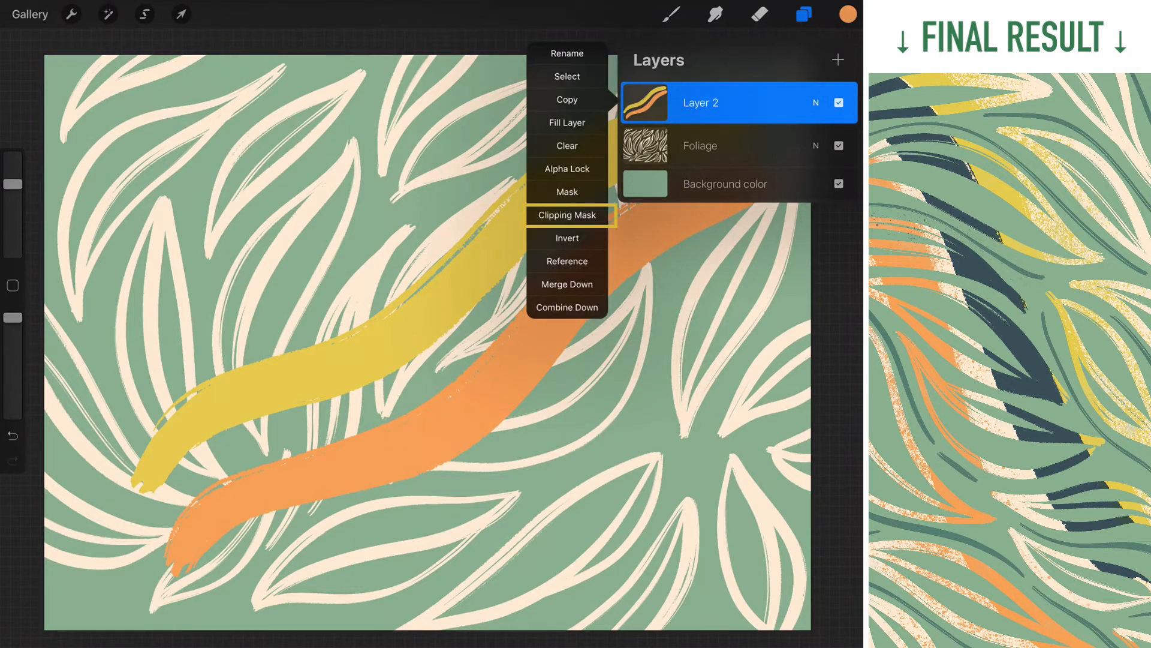
Set Layer 2 as a Clipping Mask so the strokes show only inside the cream leaf outlines
{"action": "left_click", "coordinate": [566, 216]}
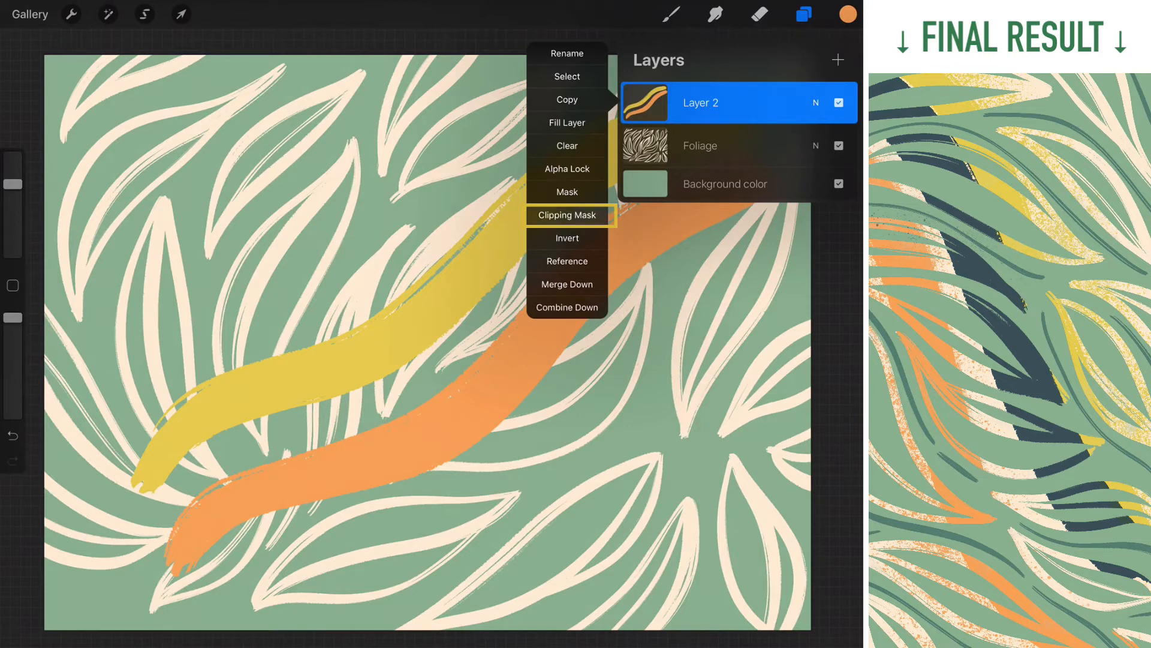
{"action": "left_click", "coordinate": [568, 216]}
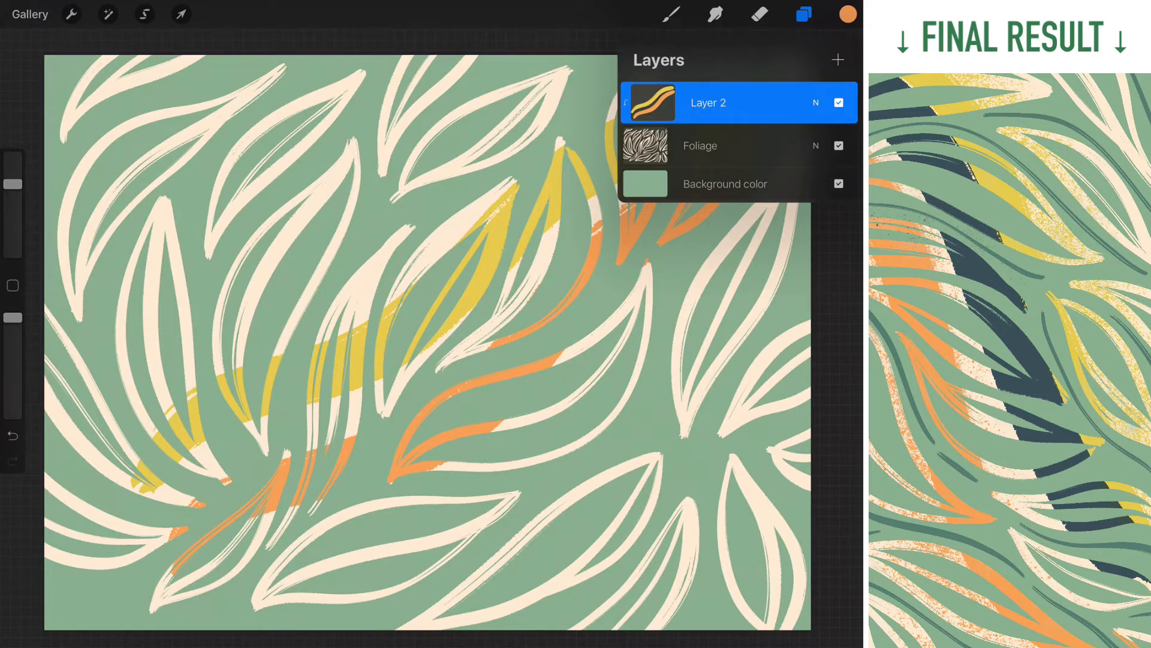
{"action": "left_click", "coordinate": [734, 145]}
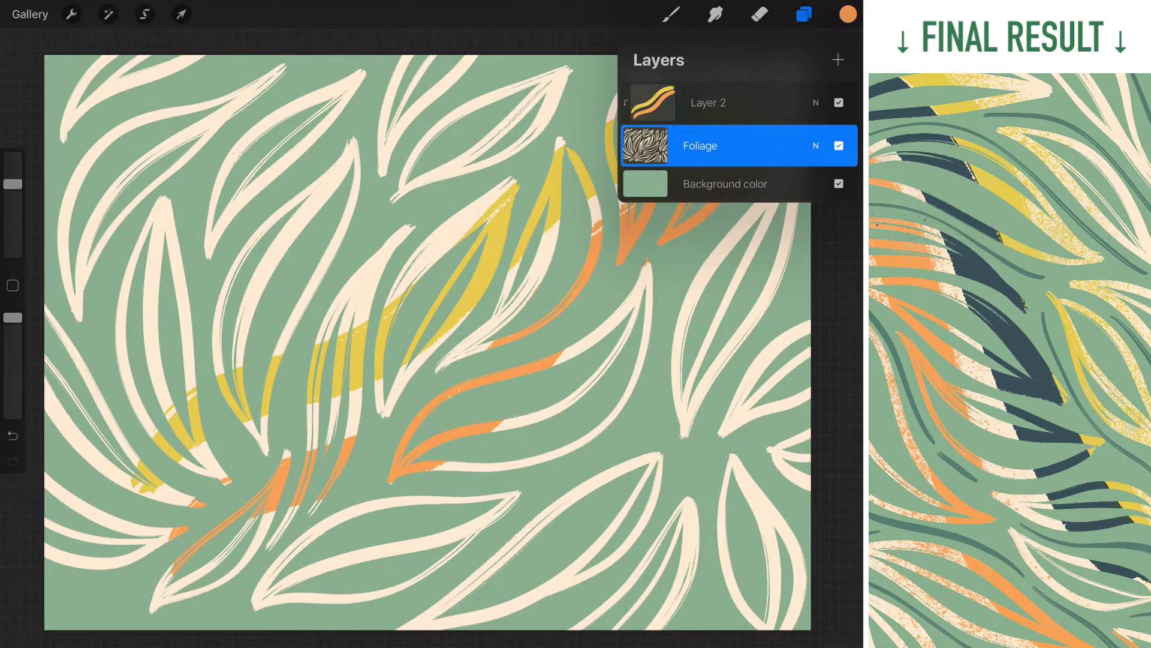
{"action": "left_click", "coordinate": [734, 102]}
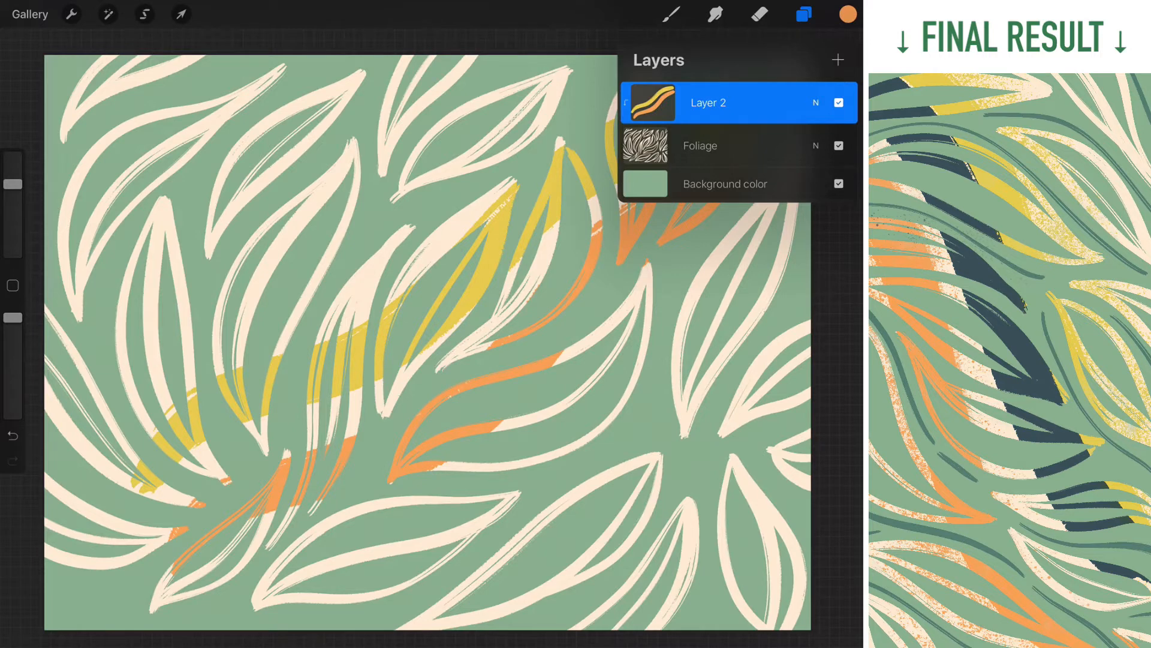
Add Layer 3 and switch to dark purple to paint stripes across the leaves
{"action": "left_click", "coordinate": [840, 60]}
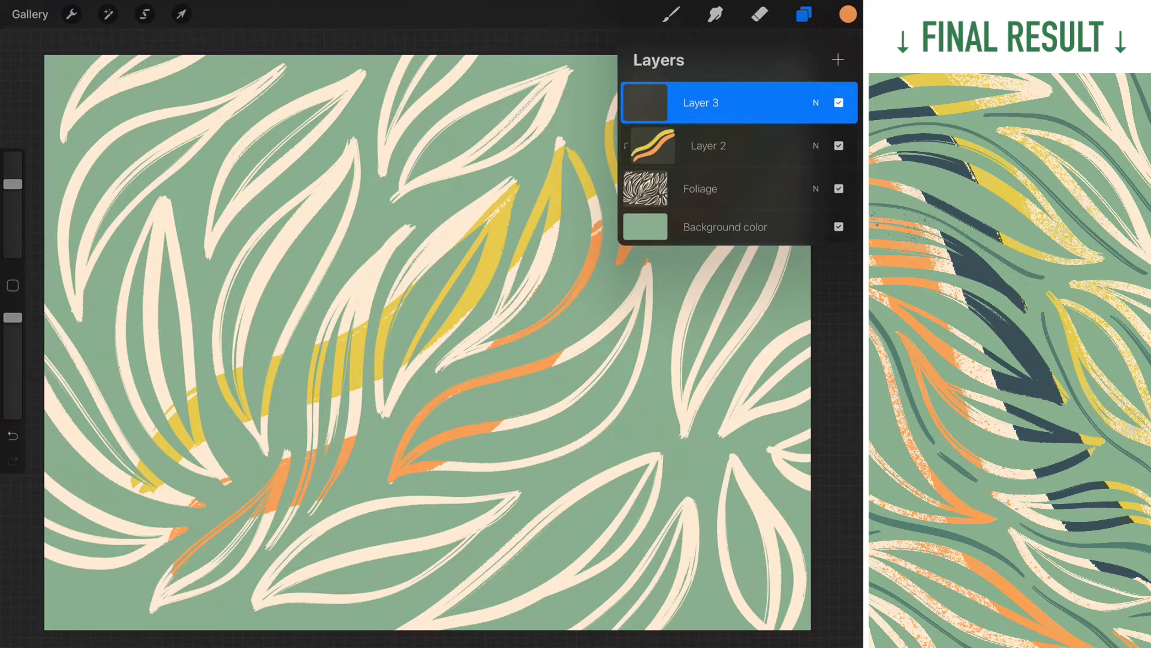
{"action": "left_click", "coordinate": [700, 102]}
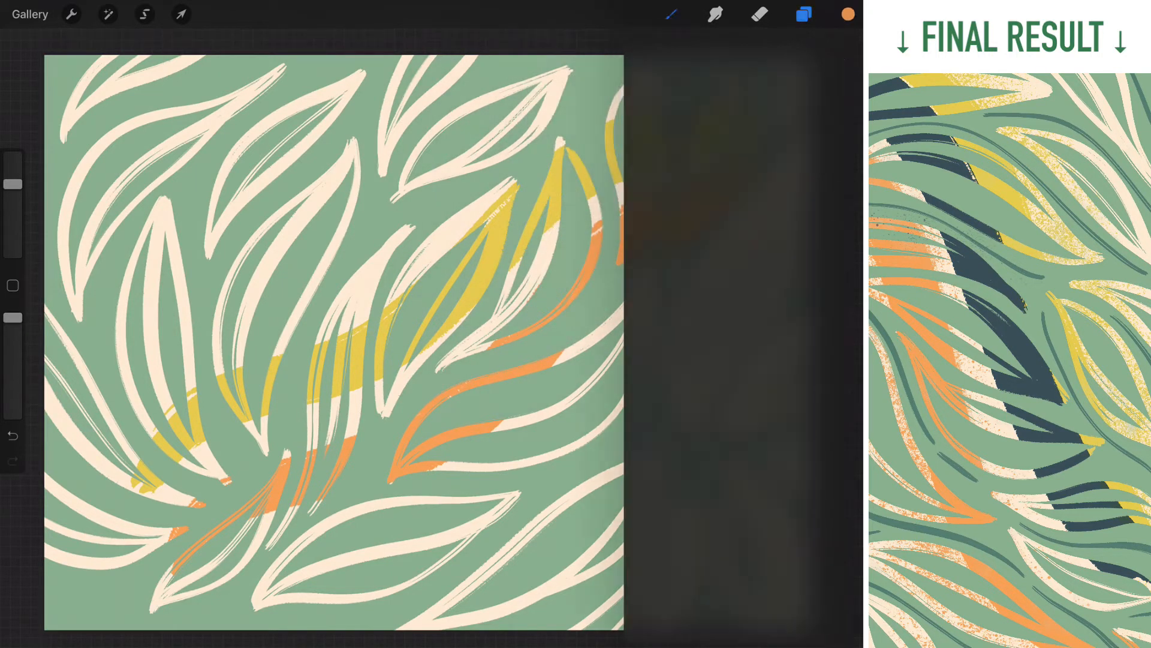
{"action": "left_click", "coordinate": [840, 15]}
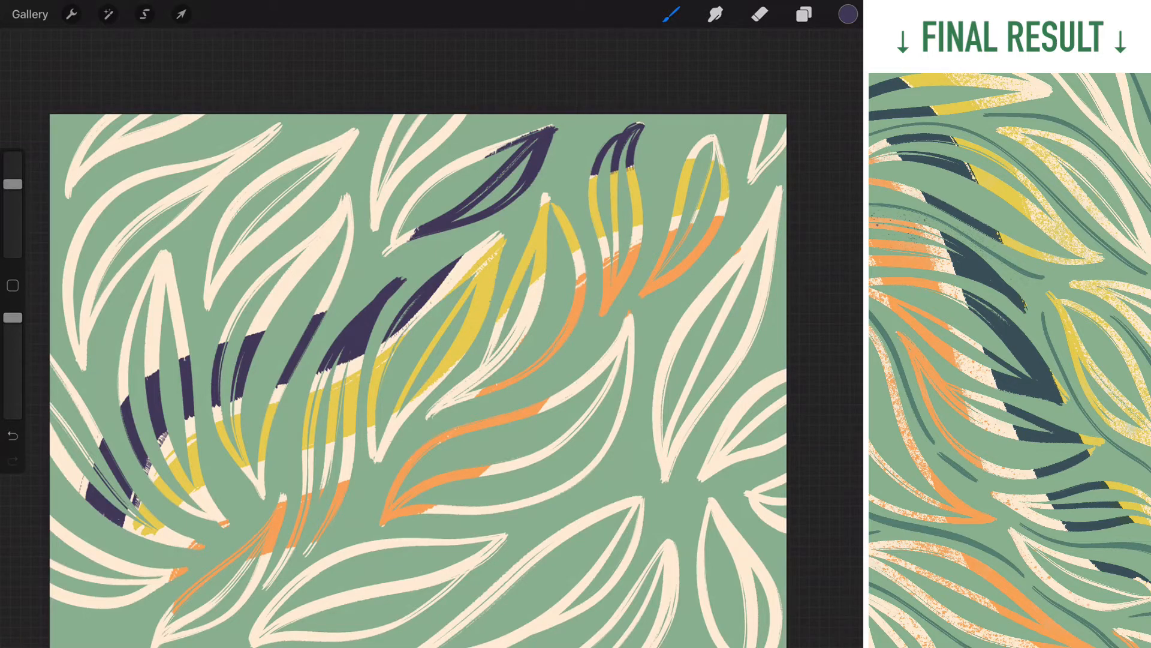
Clip Layer 3's purple stripes to the leaves and add an empty Layer 4 on top
{"action": "left_click", "coordinate": [803, 14]}
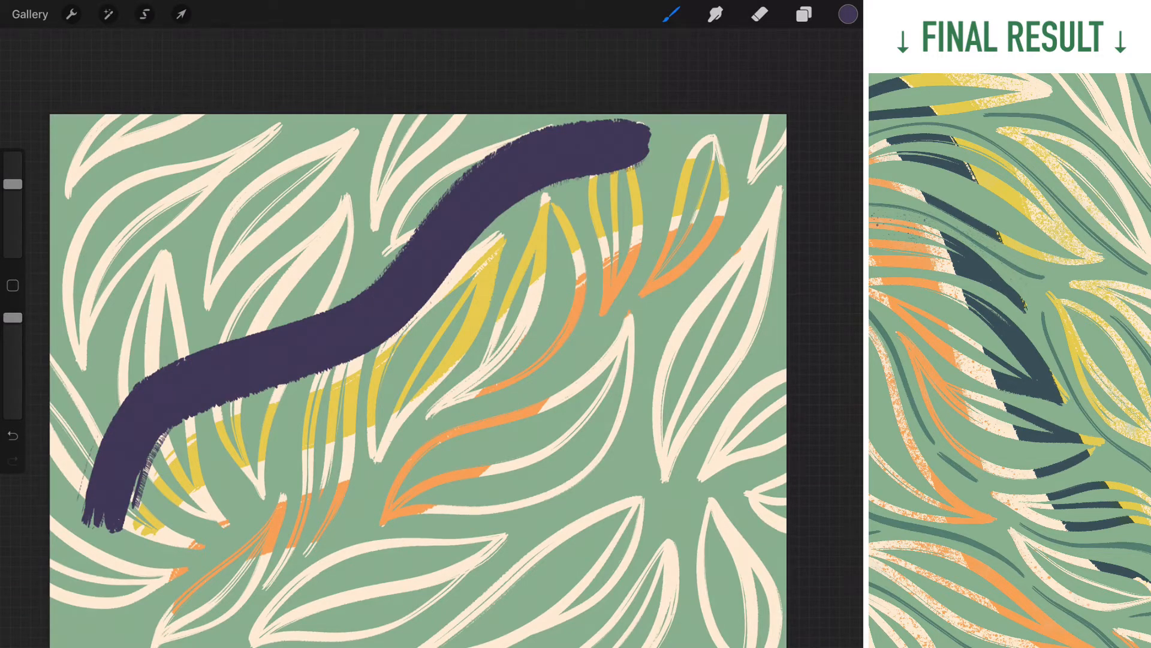
{"action": "left_click", "coordinate": [806, 15]}
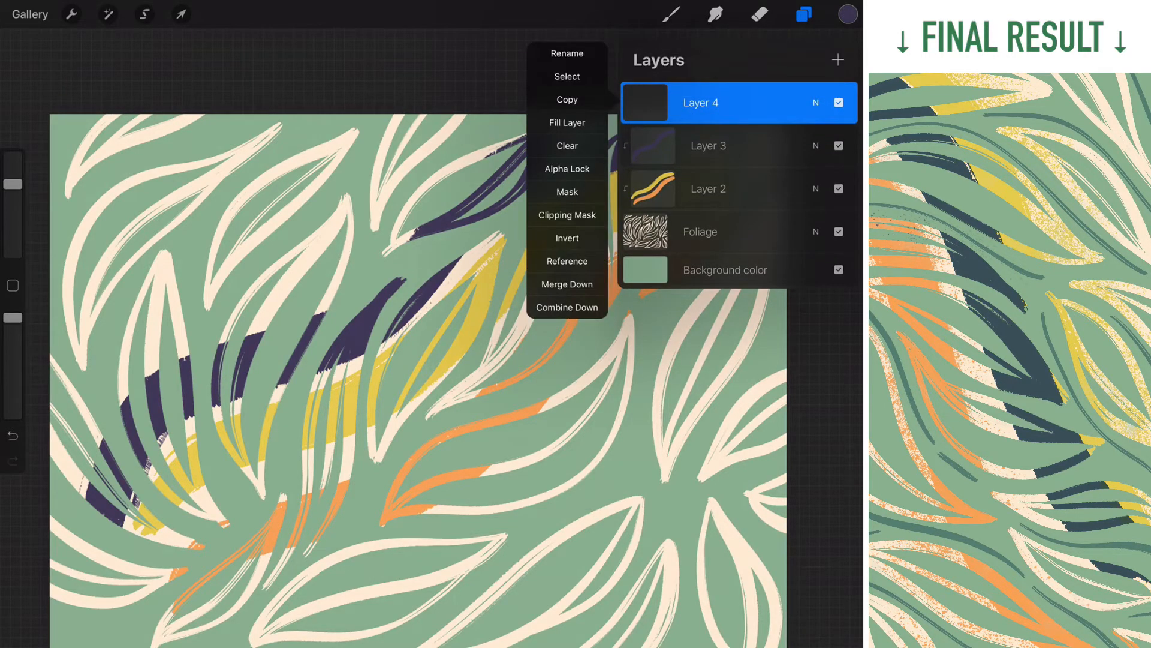
Set Layer 4 as a Clipping Mask and pick a splatter texture brush
{"action": "left_click", "coordinate": [567, 215]}
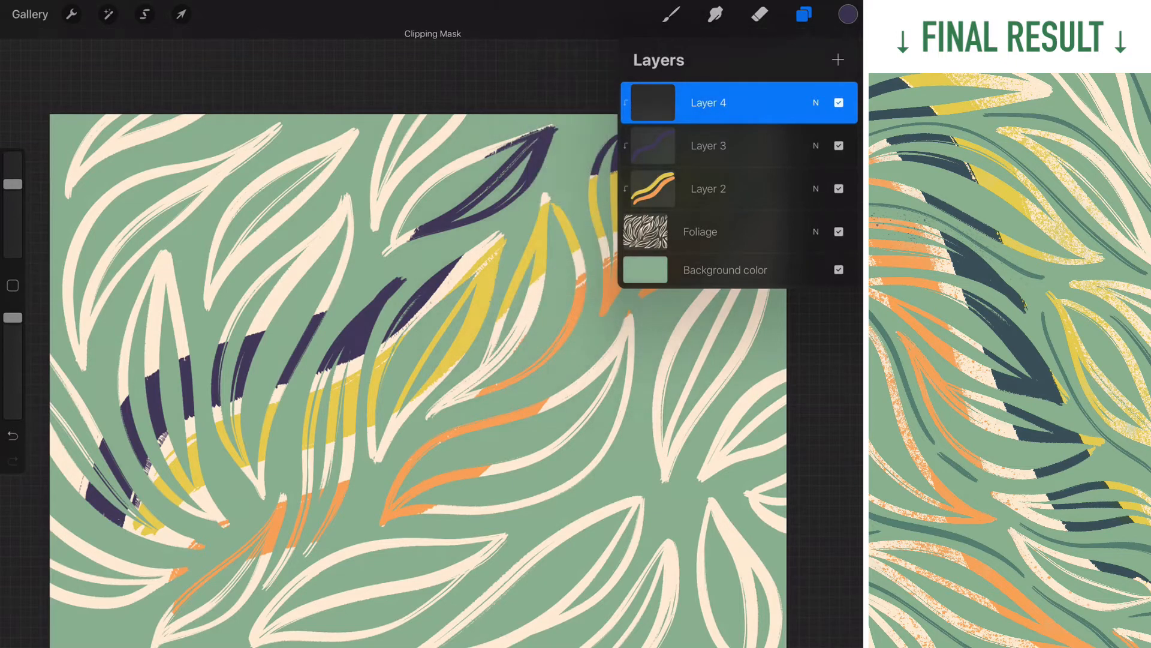
{"action": "left_click", "coordinate": [667, 17]}
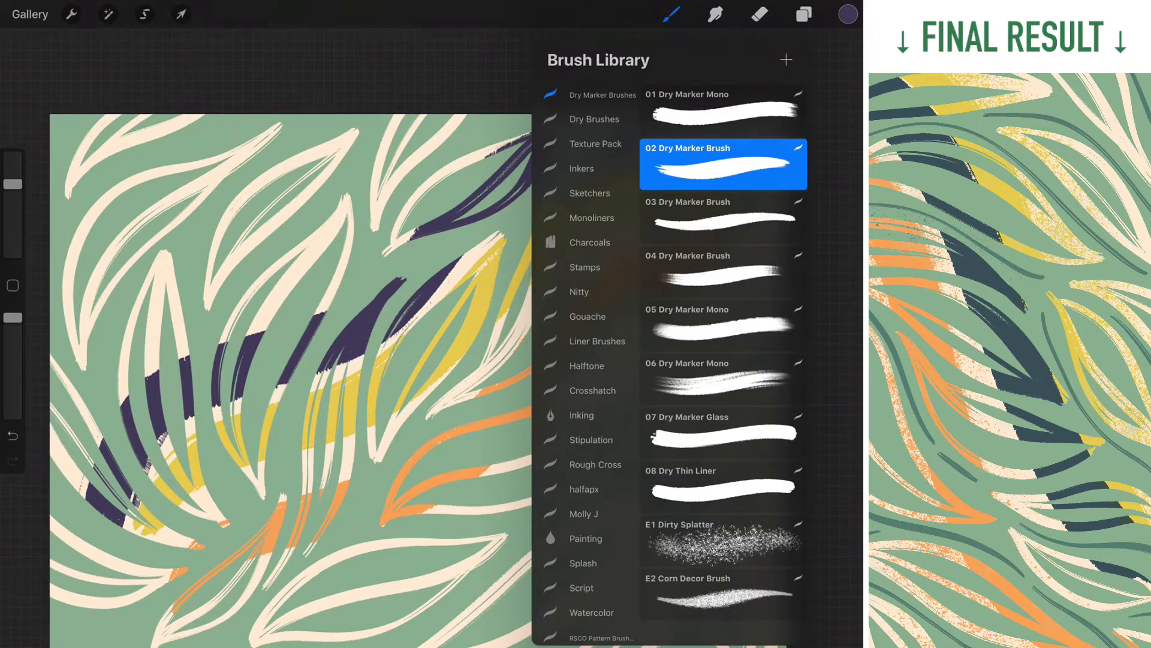
{"action": "left_click", "coordinate": [595, 143]}
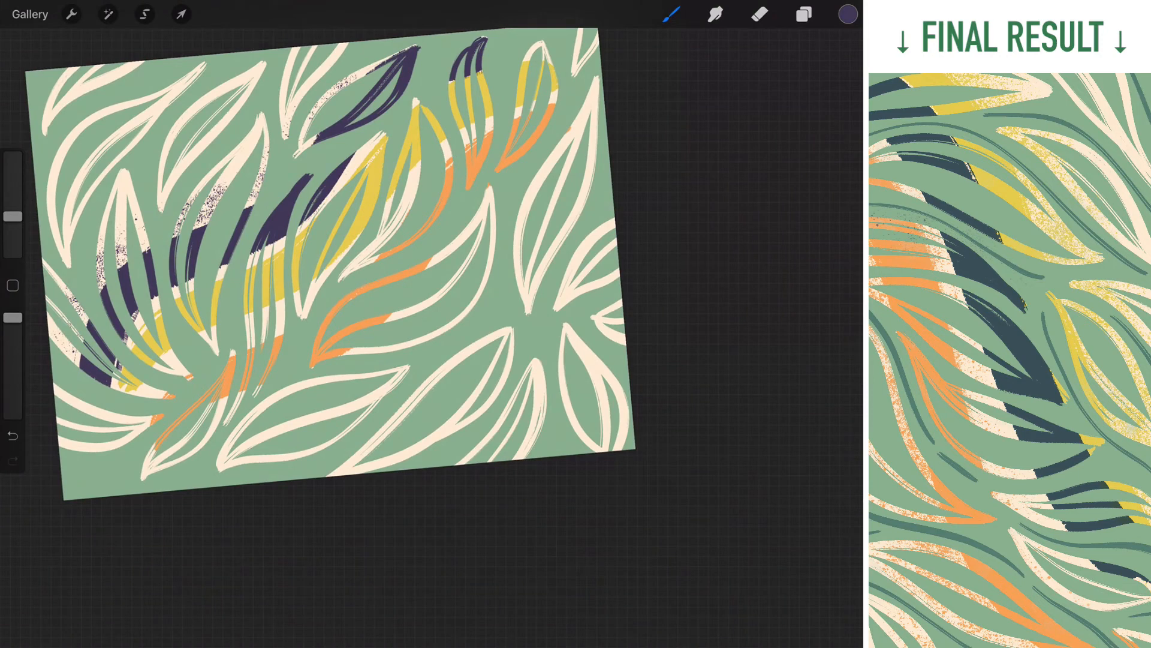
Speckle orange texture onto the cream leaf outlines
{"action": "left_click", "coordinate": [845, 13]}
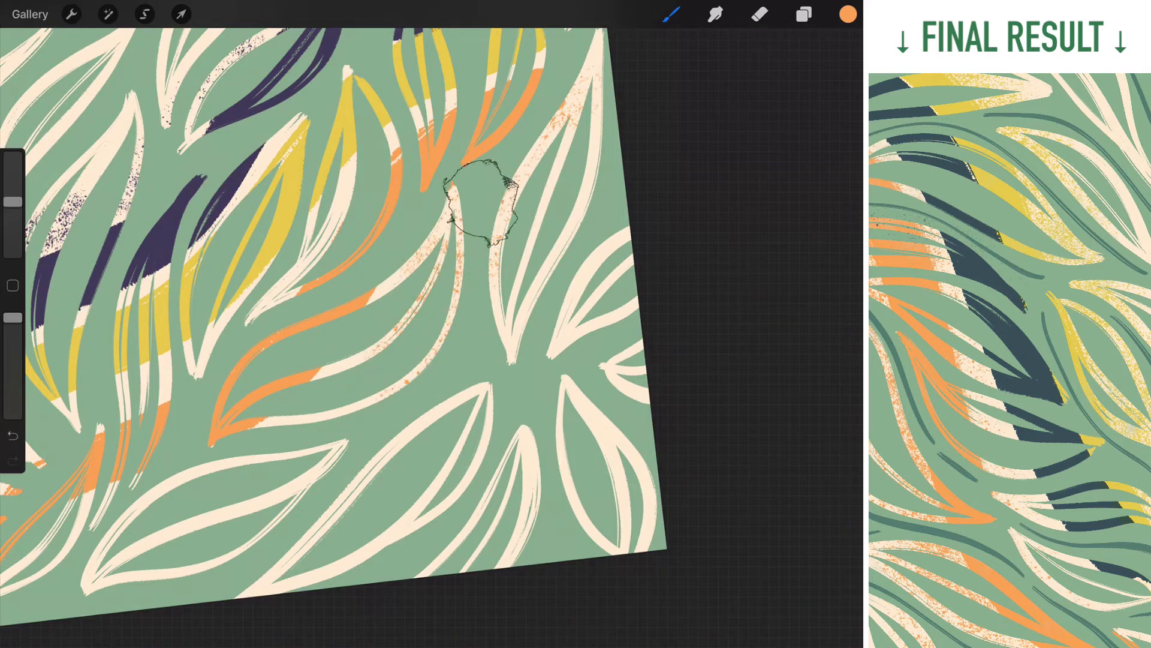
{"action": "left_click_drag", "start_coordinate": [481, 214], "coordinate": [136, 495]}
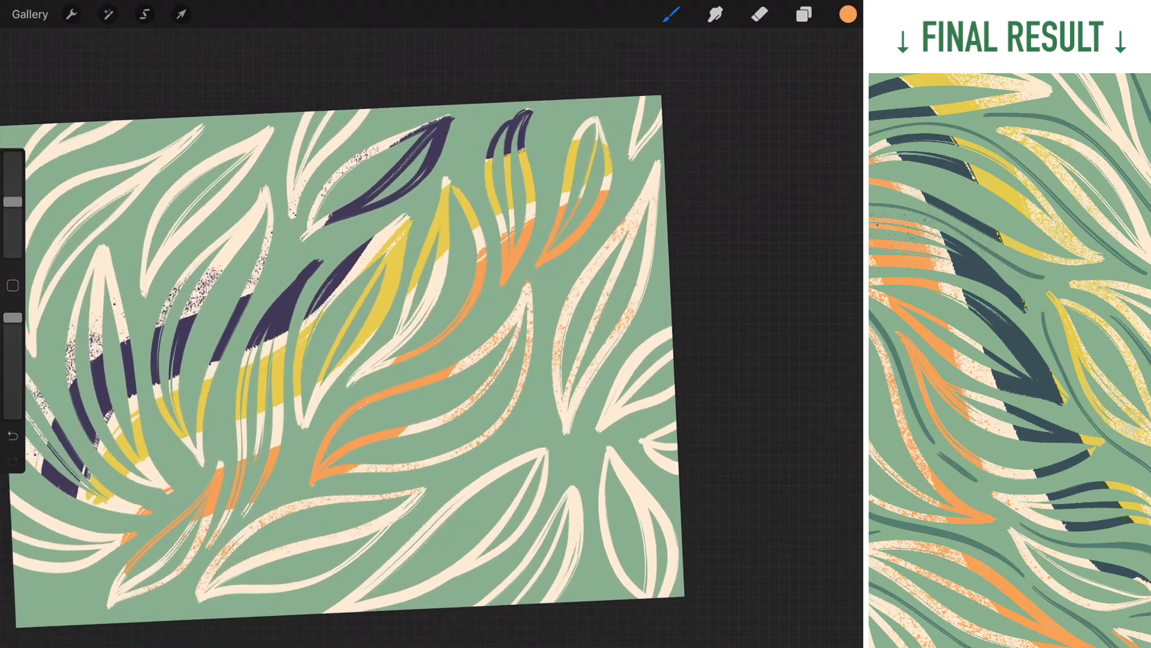
Add Layer 5 and position it in the stack for accent strokes
{"action": "left_click", "coordinate": [806, 15]}
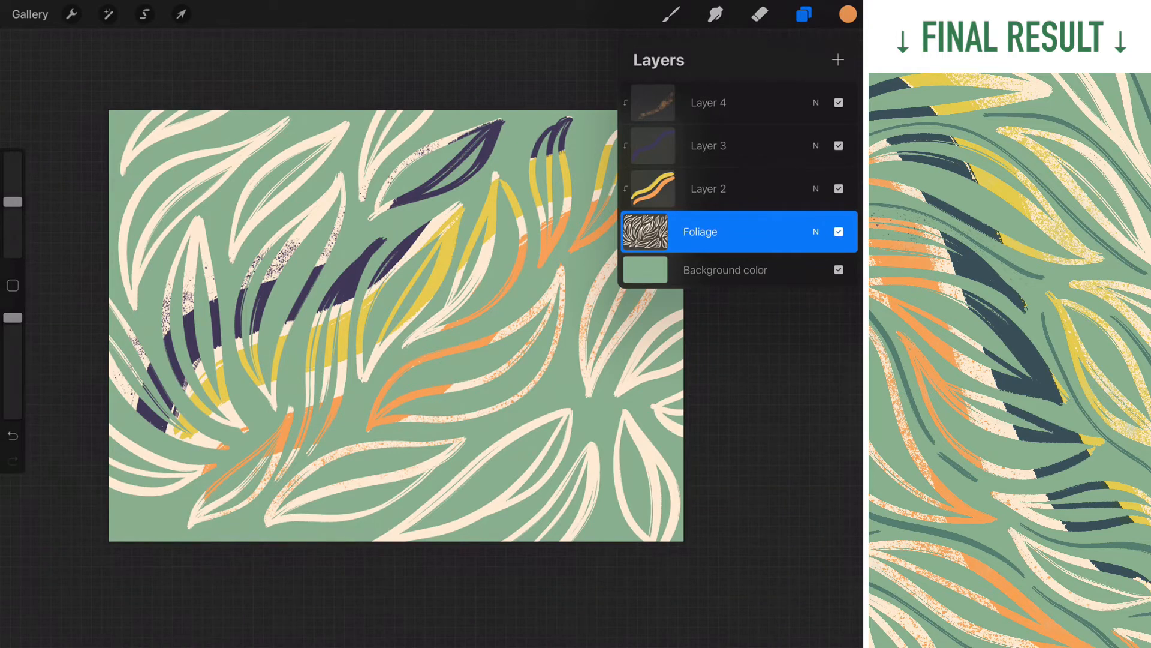
{"action": "left_click", "coordinate": [837, 60]}
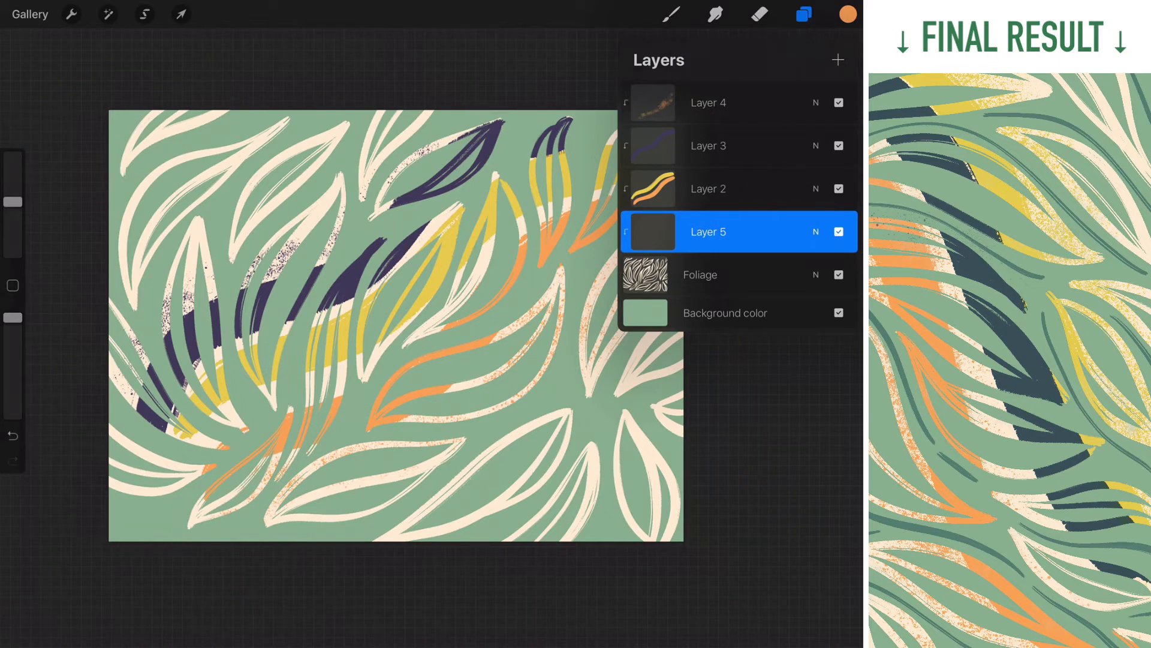
{"action": "left_click_drag", "start_coordinate": [708, 232], "coordinate": [708, 256]}
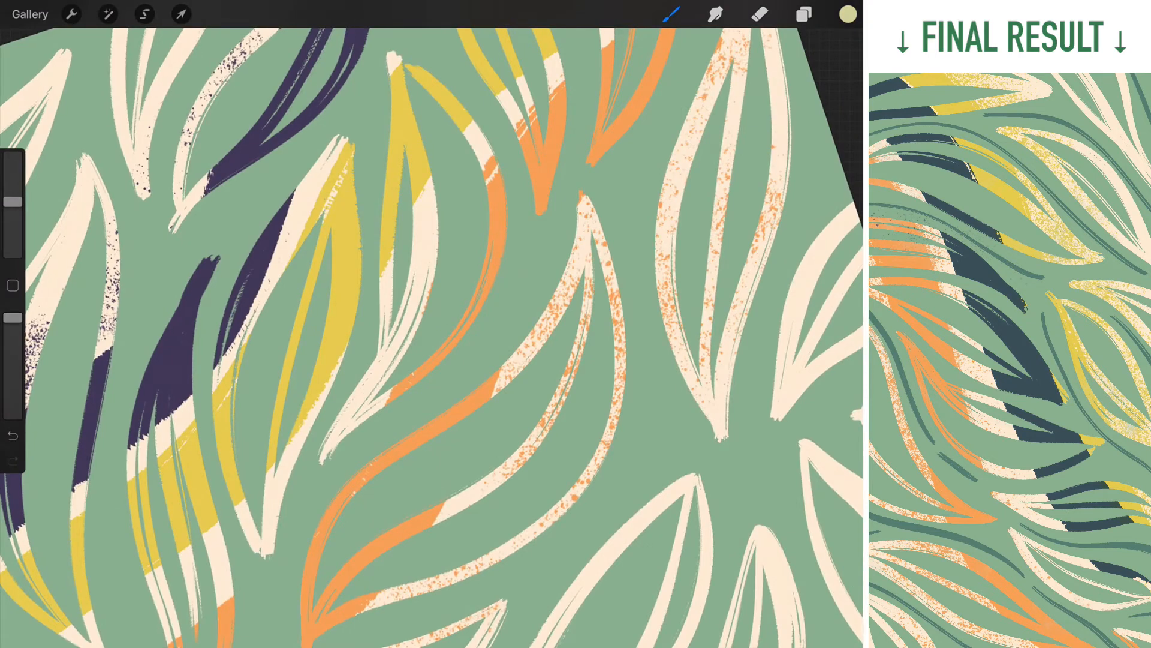
Choose the RSCo Dry Brush Shader to paint thin pale green accents between the leaves
{"action": "left_click", "coordinate": [670, 17]}
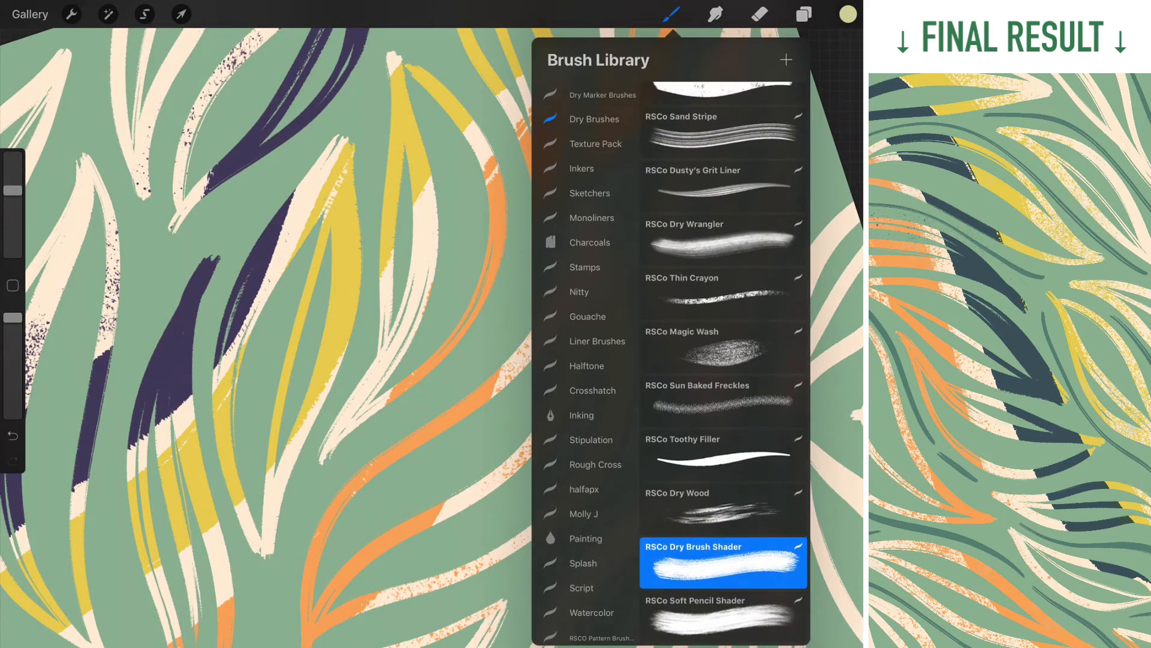
{"action": "left_click", "coordinate": [671, 17]}
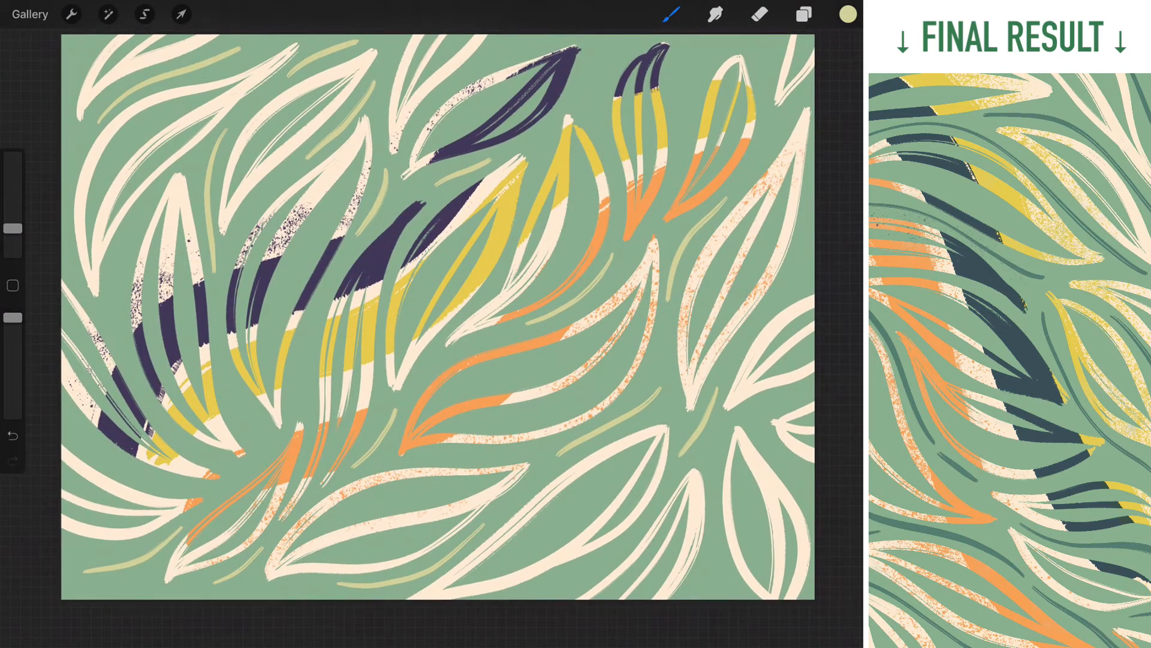
Rename Layer 5 to 'Scribble'
{"action": "left_click", "coordinate": [802, 16]}
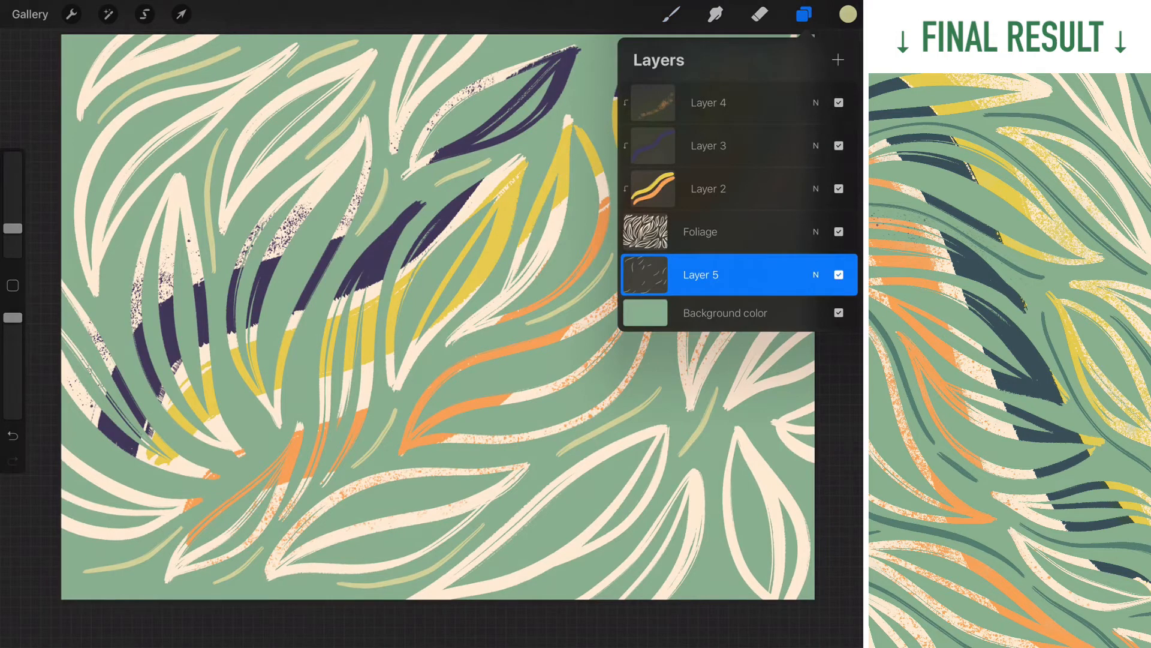
{"action": "left_click", "coordinate": [700, 274]}
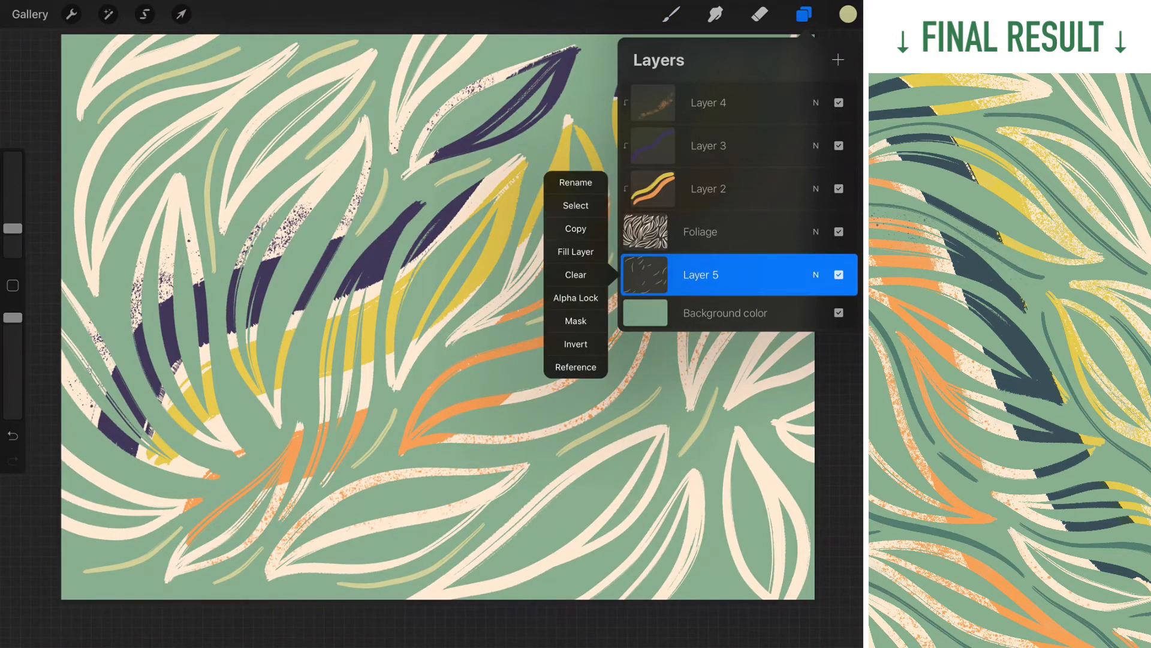
{"action": "left_click", "coordinate": [576, 182]}
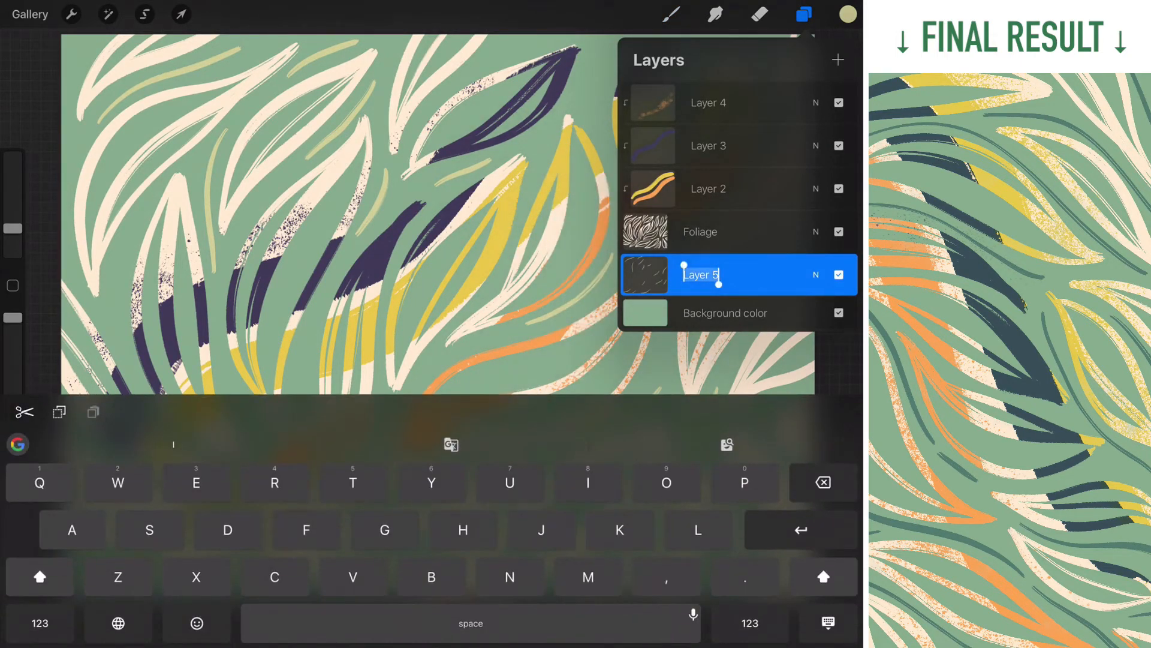
{"action": "type", "text": "s"}
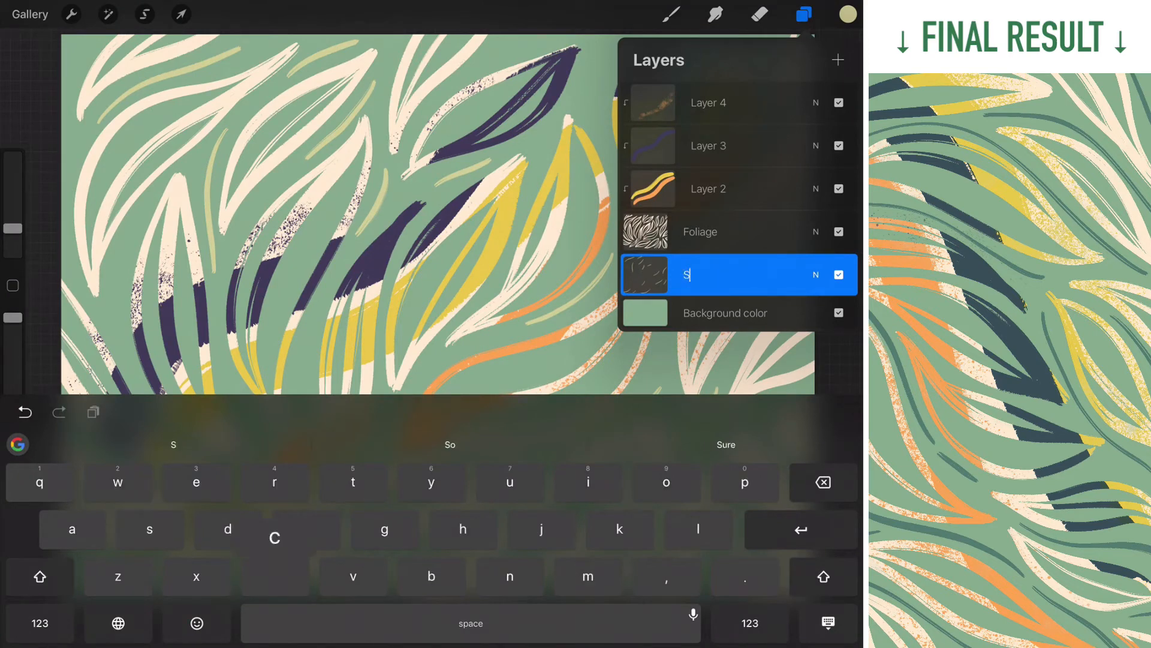
{"action": "type", "text": "cribble"}
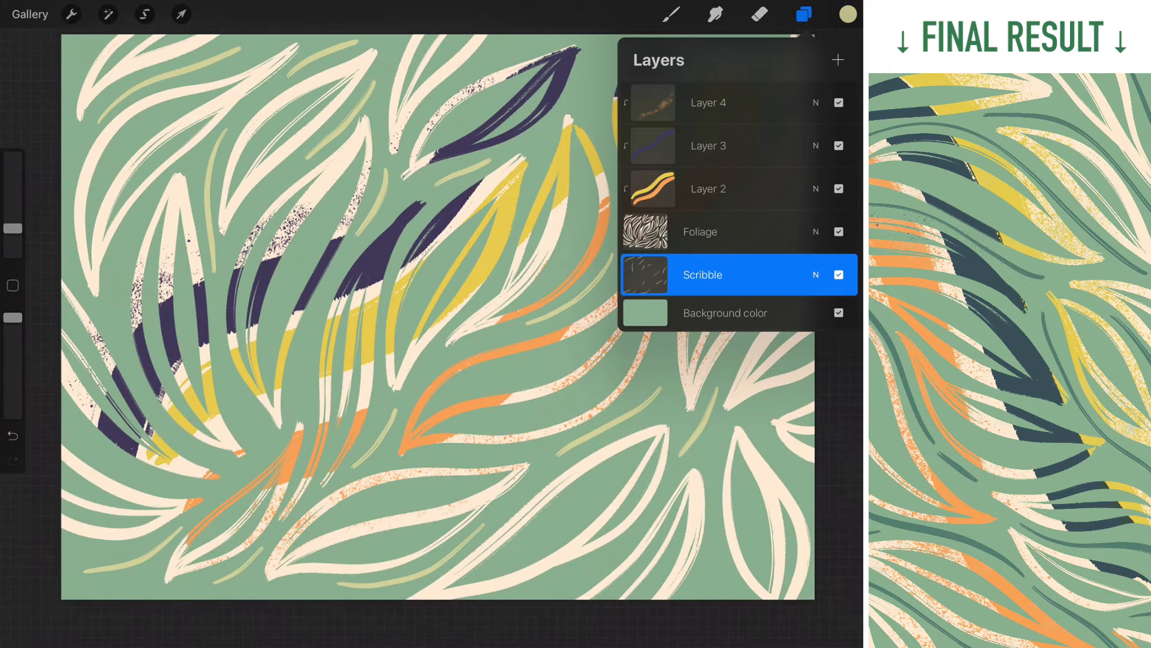
Toggle the Scribble layer off and on to compare, then return to the canvas
{"action": "left_click", "coordinate": [838, 274]}
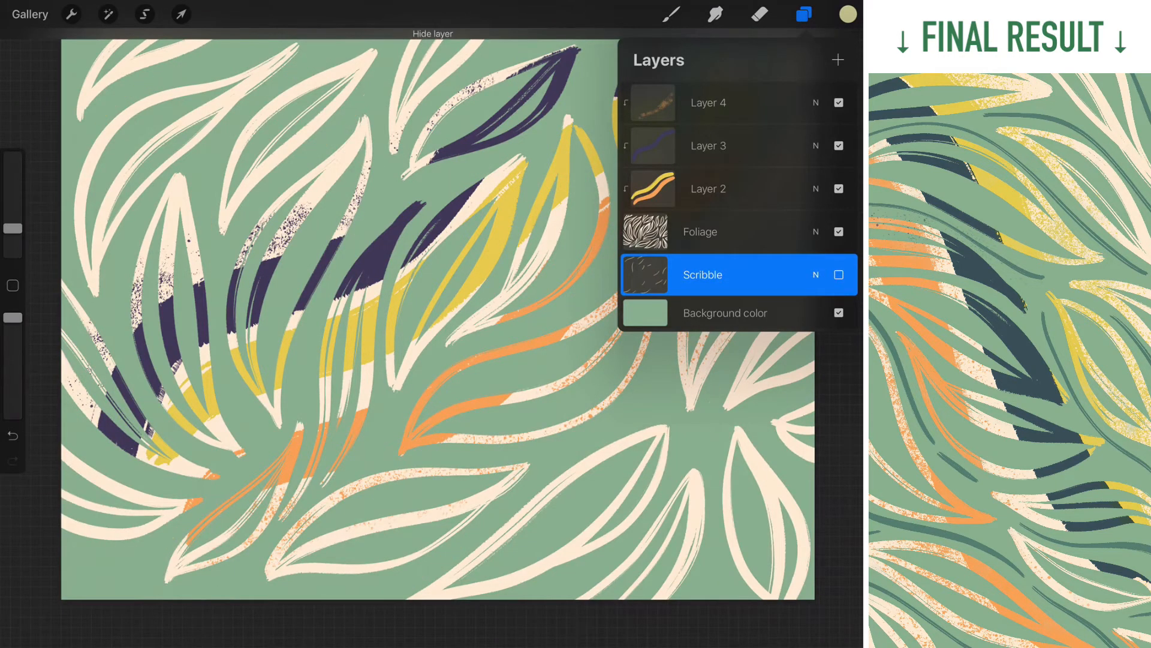
{"action": "left_click", "coordinate": [838, 274]}
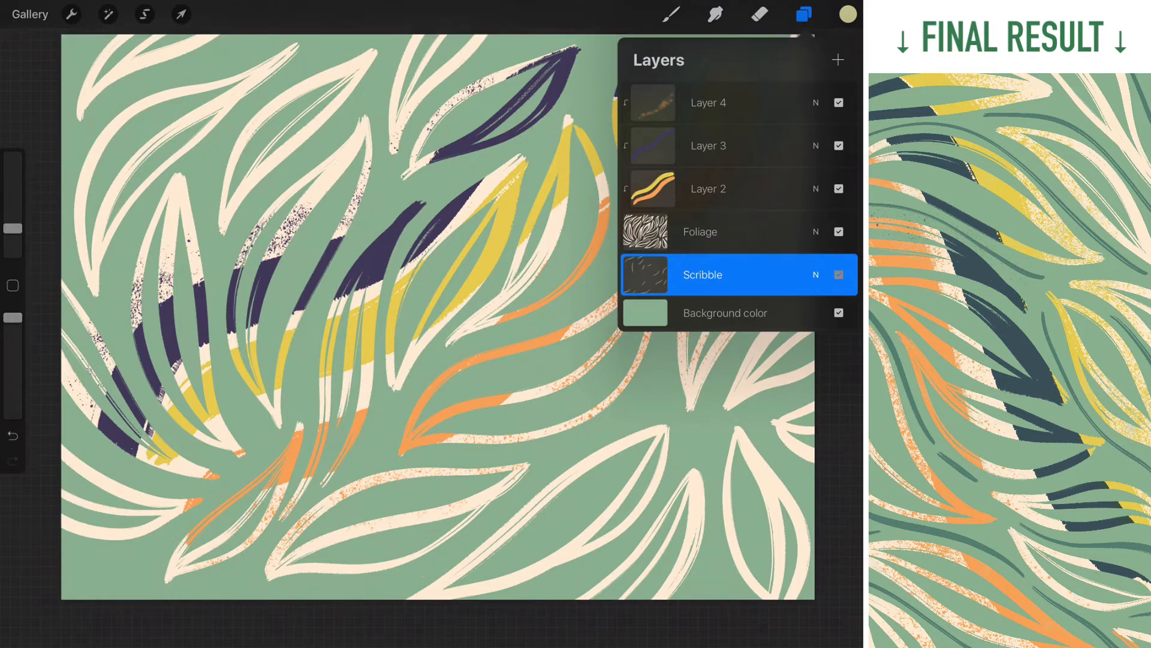
{"action": "left_click", "coordinate": [840, 275]}
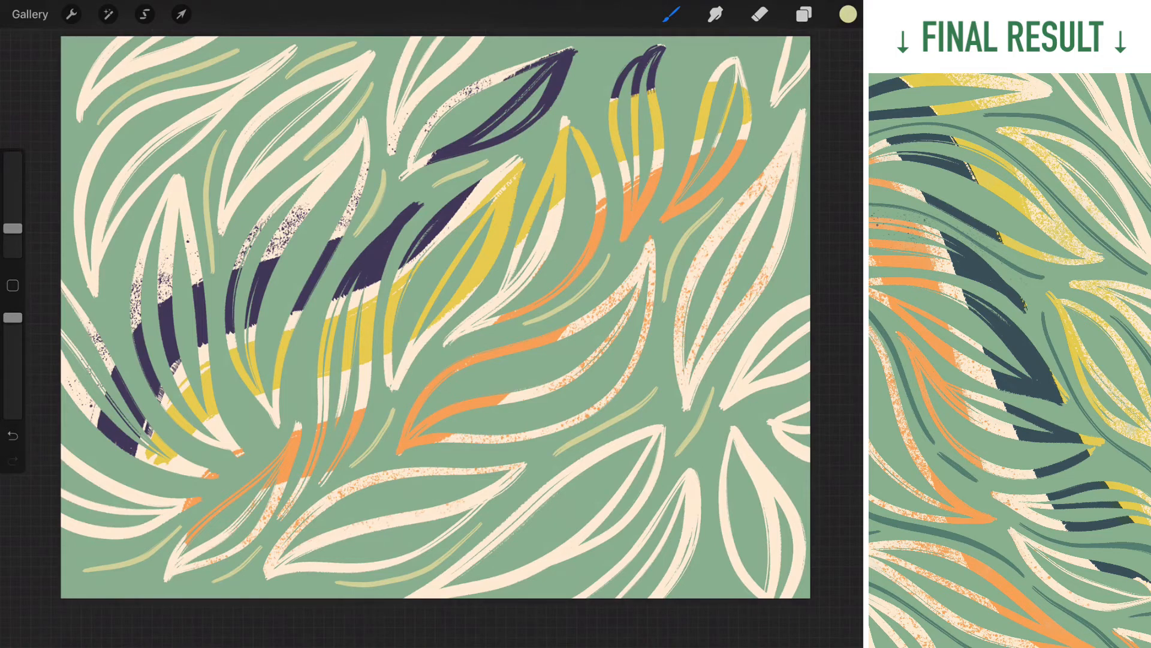
Pick the pink swatch from the Palettes colour panel as the paint colour
{"action": "left_click", "coordinate": [844, 16]}
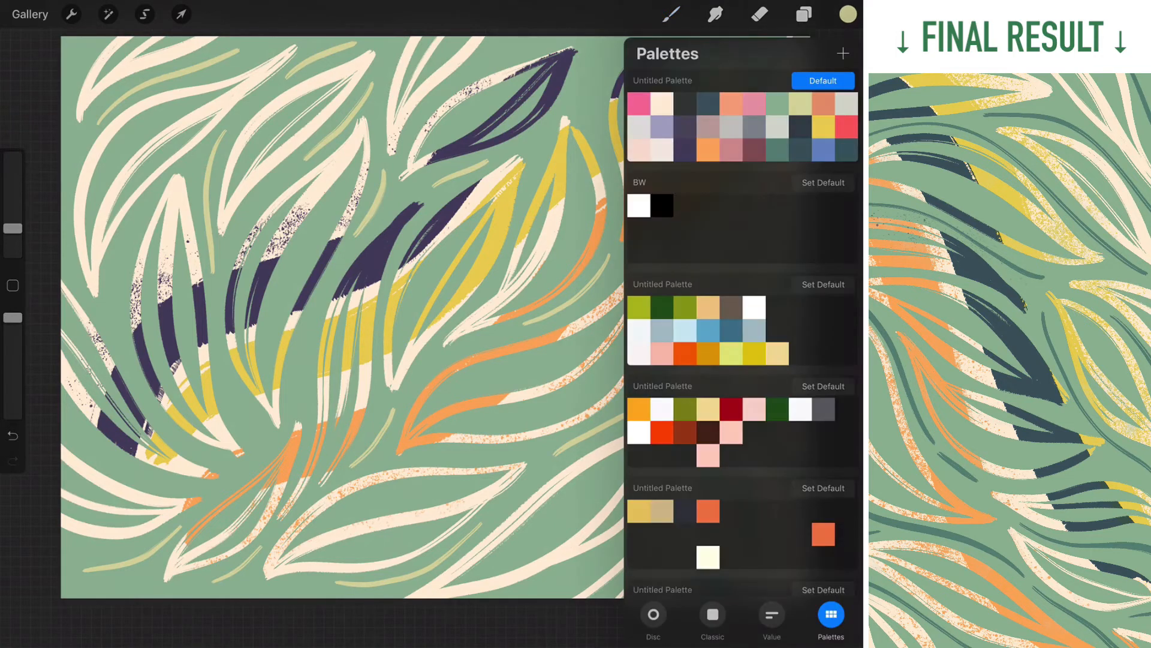
{"action": "left_click", "coordinate": [802, 14]}
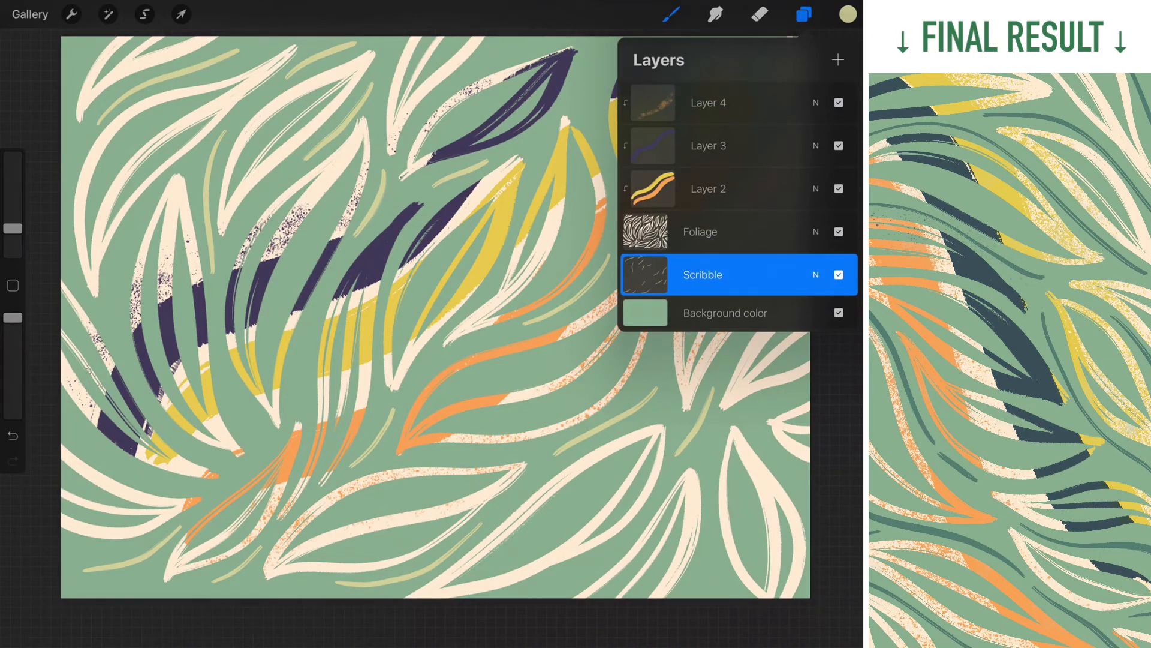
{"action": "left_click", "coordinate": [840, 15]}
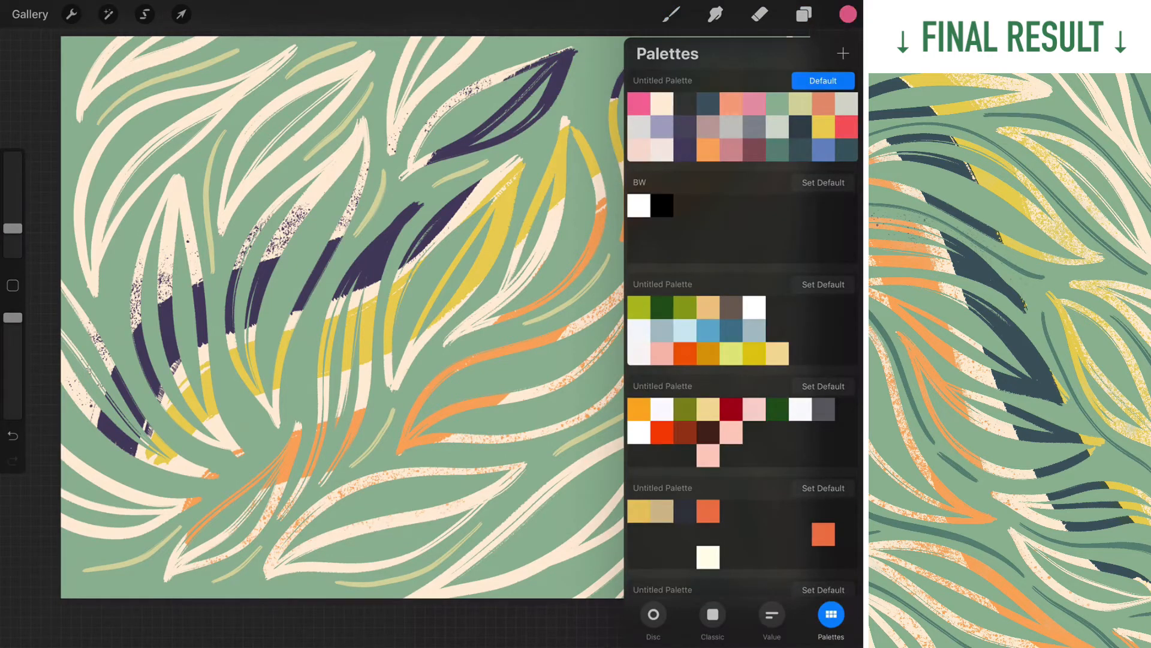
{"action": "left_click", "coordinate": [803, 13]}
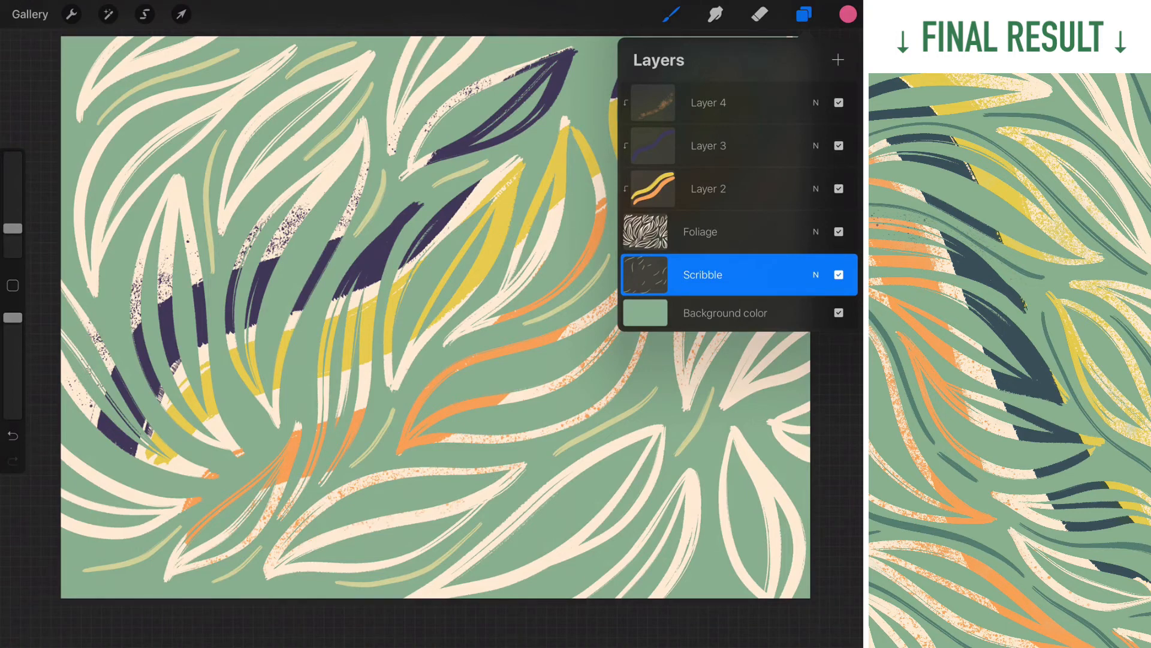
Toggle the Scribble layer's visibility and return to paint a pink stroke over an accent
{"action": "left_click", "coordinate": [838, 274]}
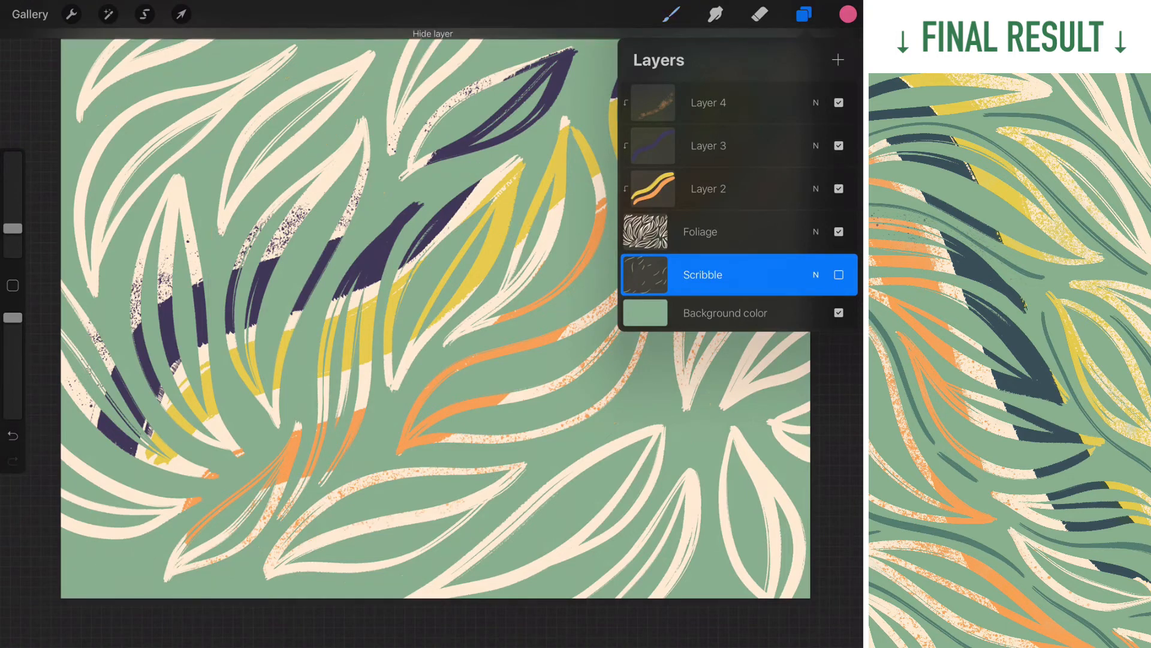
{"action": "left_click", "coordinate": [838, 275]}
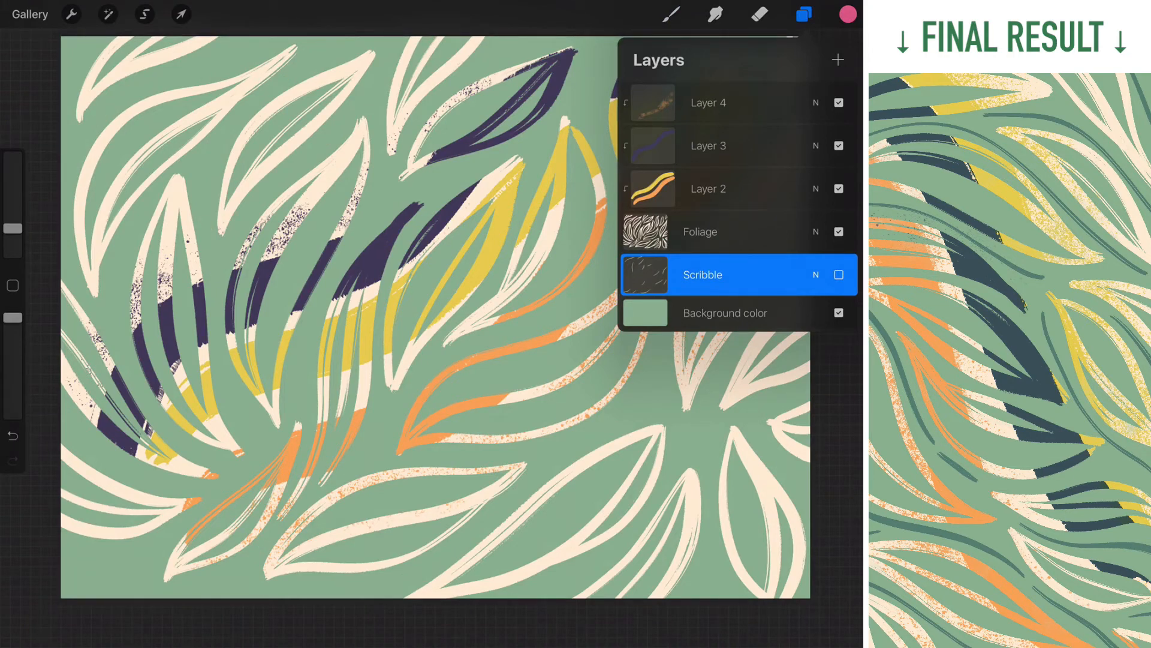
{"action": "left_click", "coordinate": [838, 275]}
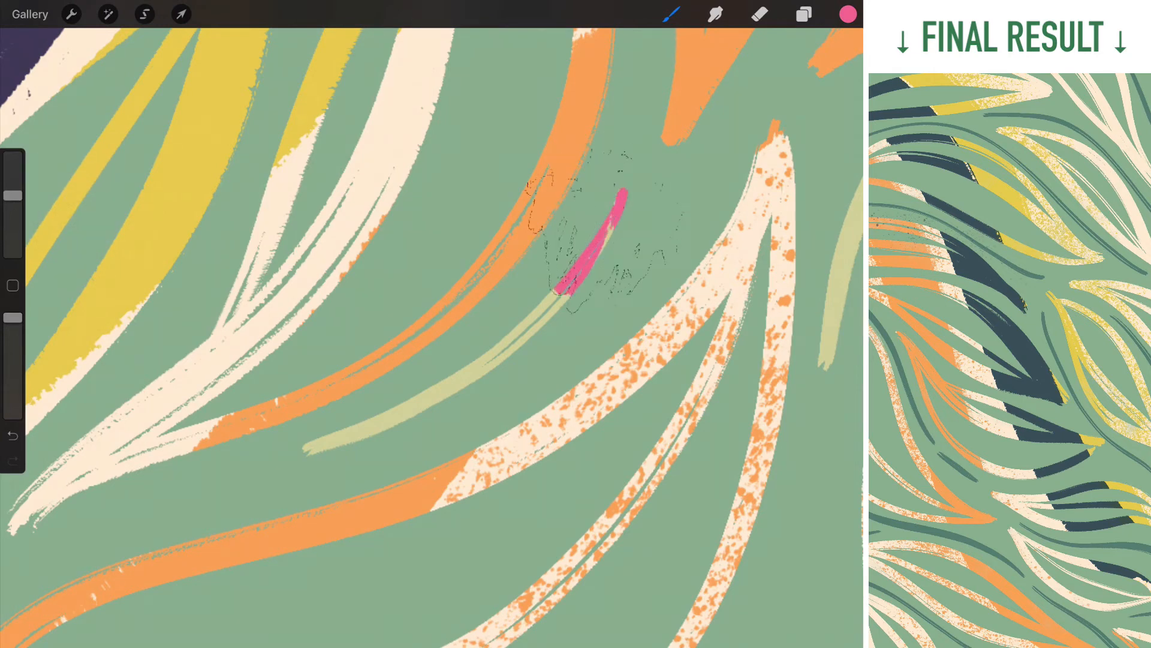
Remove the pink stroke and add Layer 6 above the Scribble layer
{"action": "left_click_drag", "start_coordinate": [623, 194], "coordinate": [312, 448]}
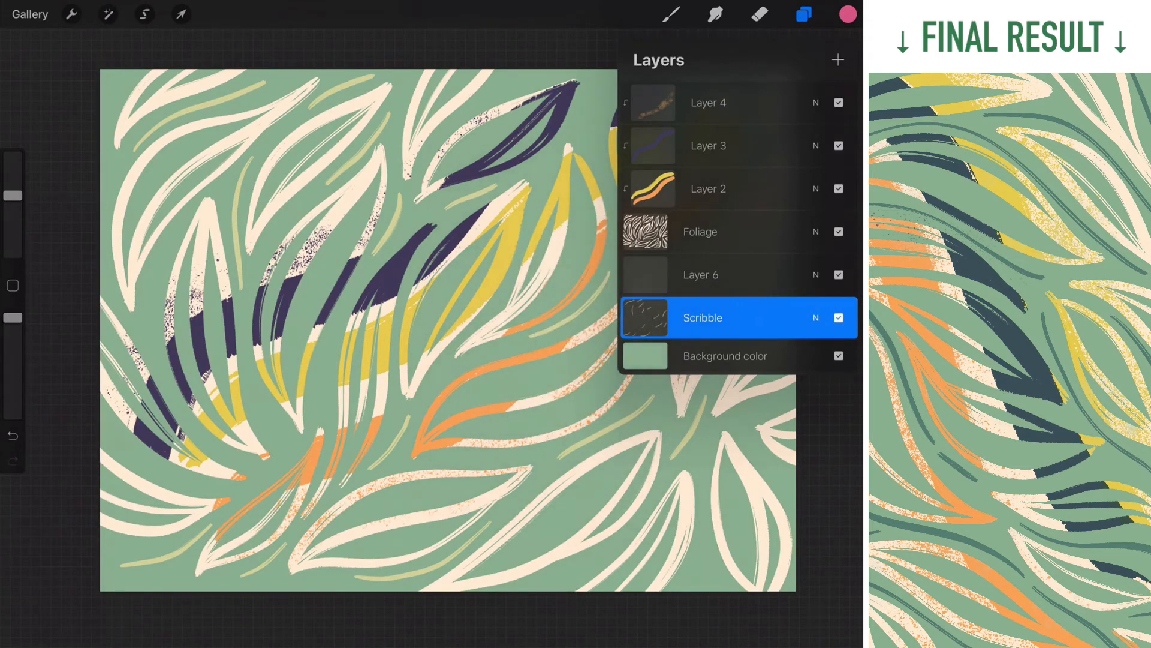
Clip Layer 6 to the Scribble strokes and fill it with pink
{"action": "left_click", "coordinate": [726, 317]}
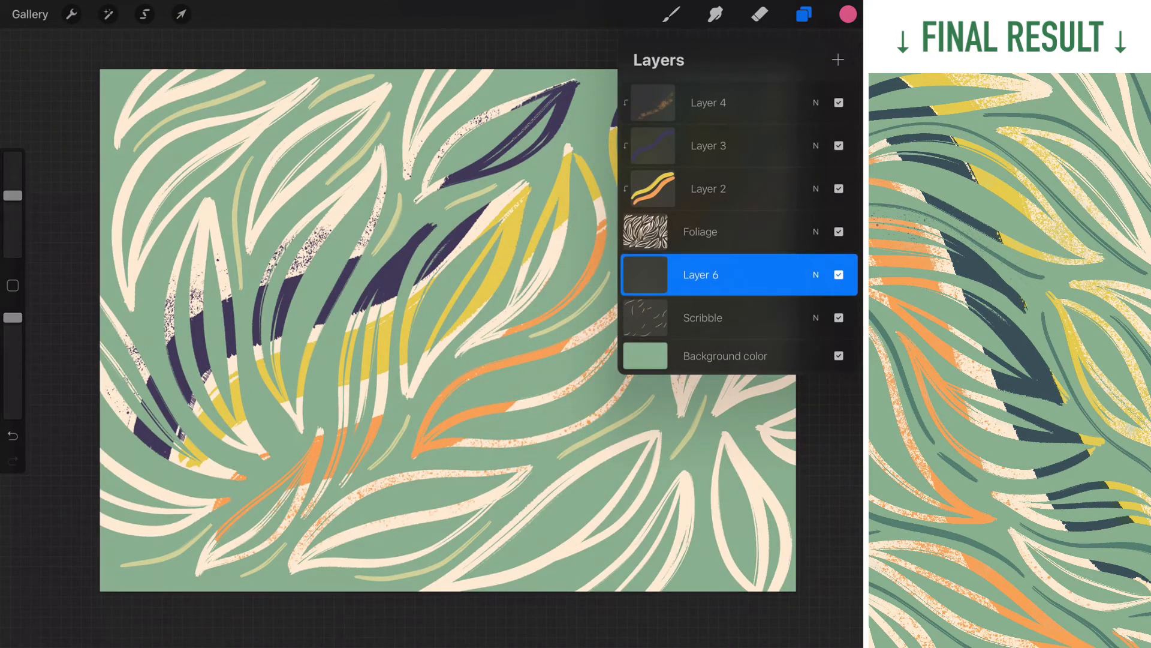
{"action": "left_click", "coordinate": [700, 274]}
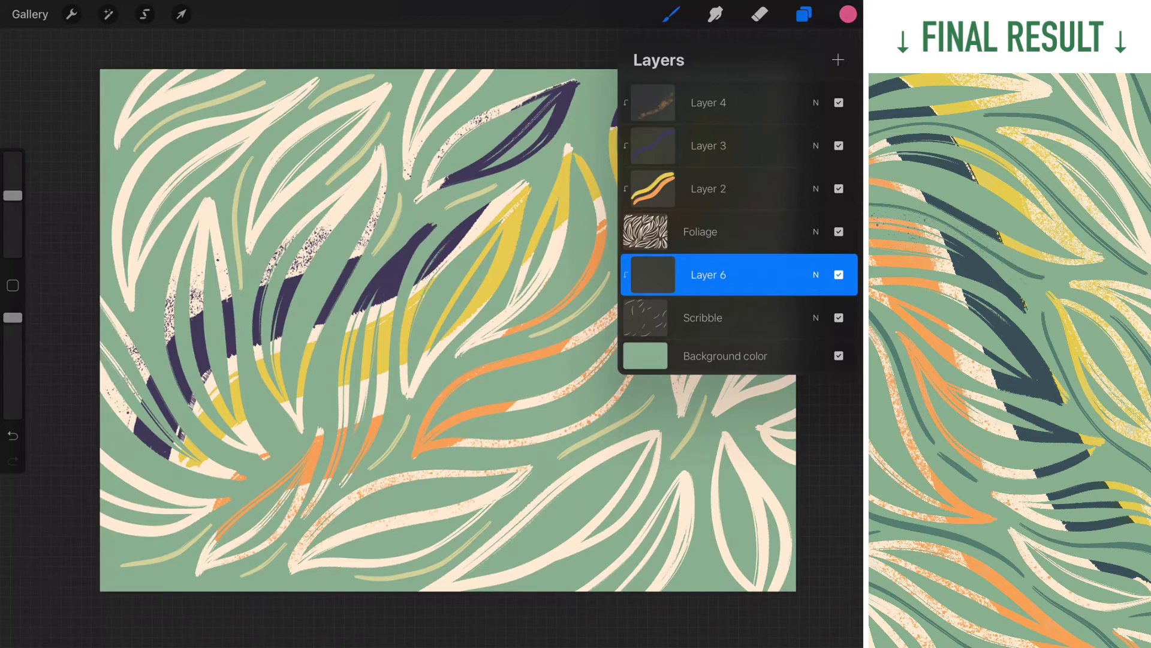
{"action": "left_click", "coordinate": [816, 13]}
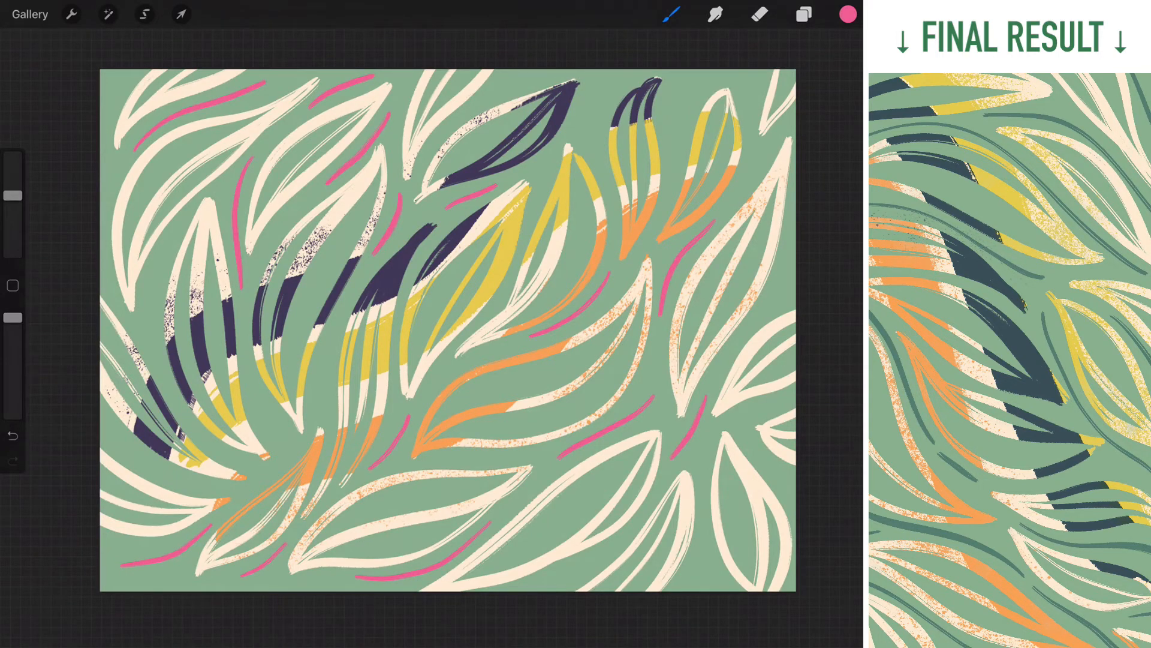
Switch the fill to dark purple so the accent strokes turn purple
{"action": "left_click", "coordinate": [798, 14]}
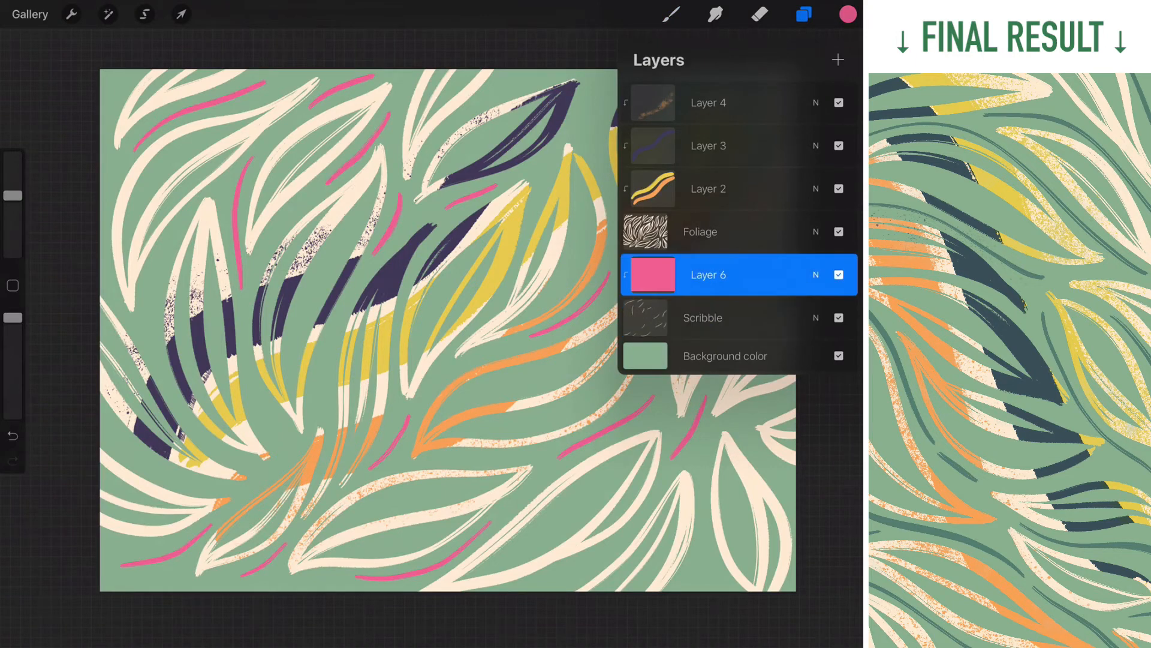
{"action": "left_click", "coordinate": [845, 14]}
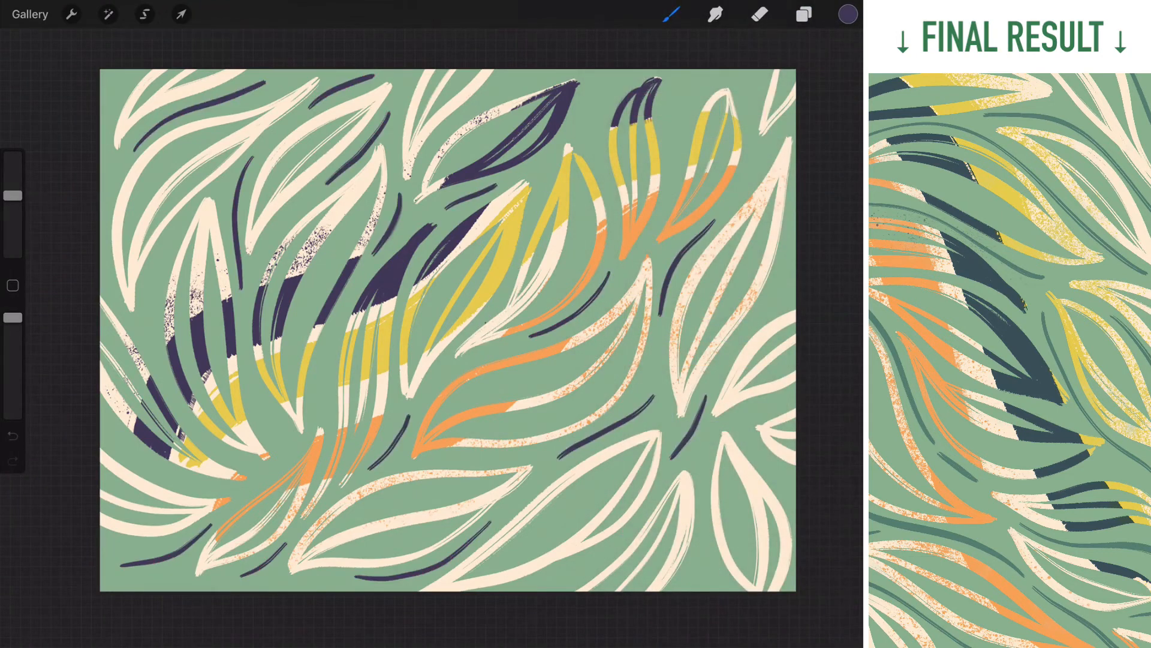
{"action": "left_click", "coordinate": [801, 17]}
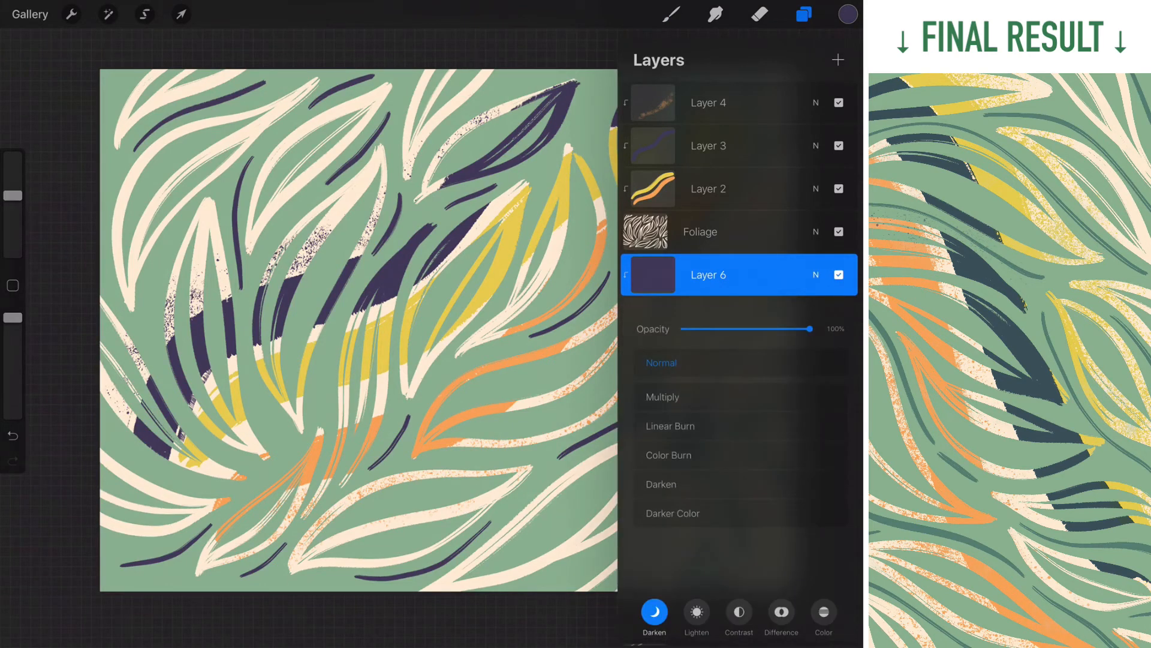
Preview burn, Lighter Color, Screen and Add blends on Layer 6, then settle on Multiply
{"action": "left_click", "coordinate": [669, 454]}
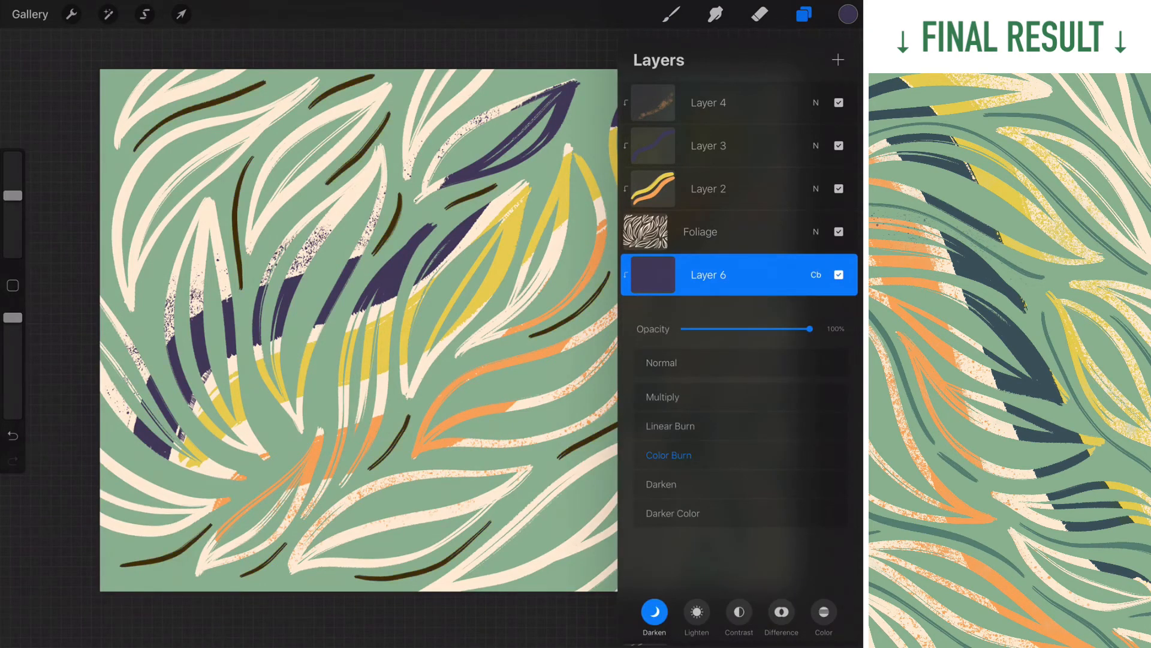
{"action": "left_click", "coordinate": [661, 484]}
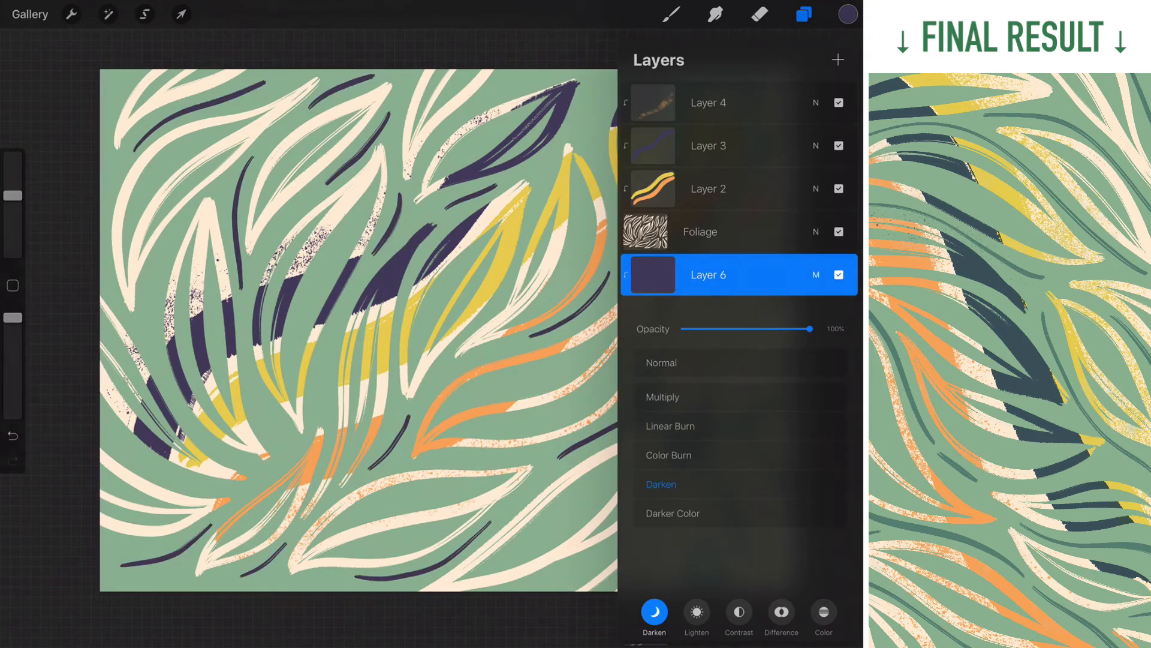
{"action": "left_click", "coordinate": [695, 611]}
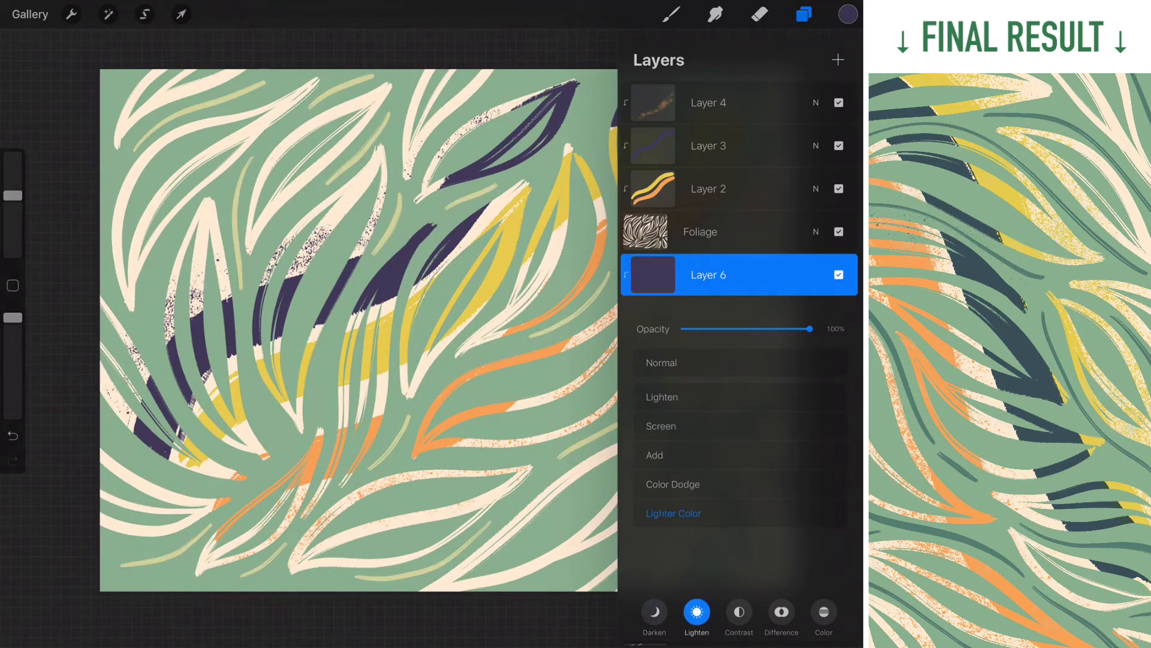
{"action": "left_click", "coordinate": [660, 426]}
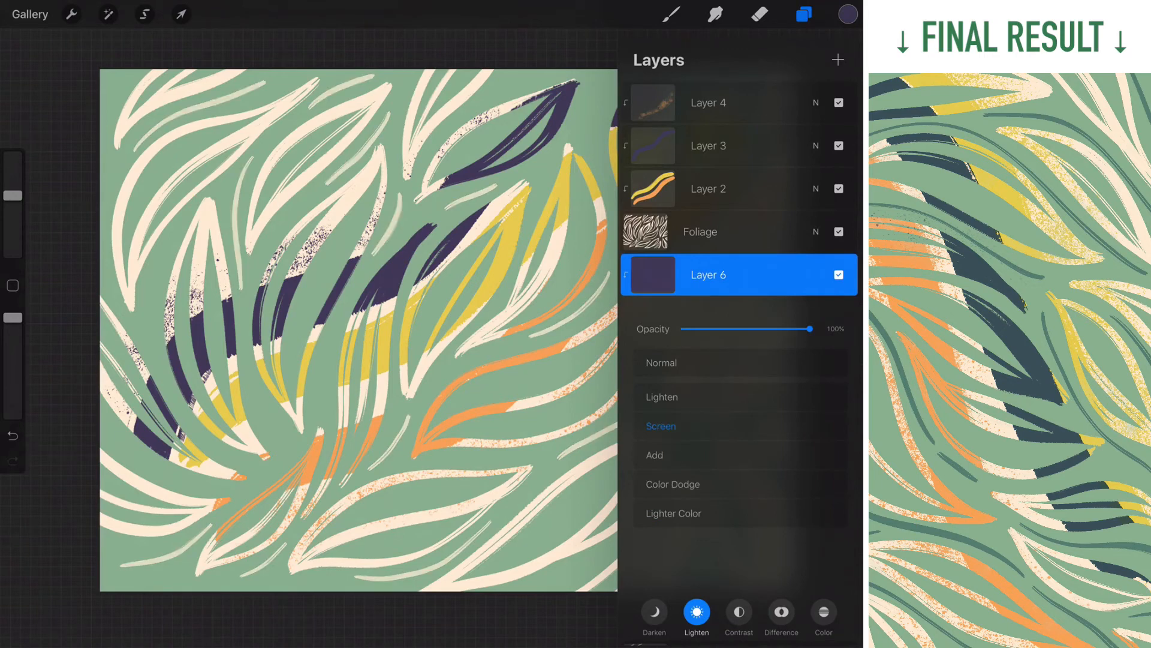
{"action": "left_click", "coordinate": [655, 455]}
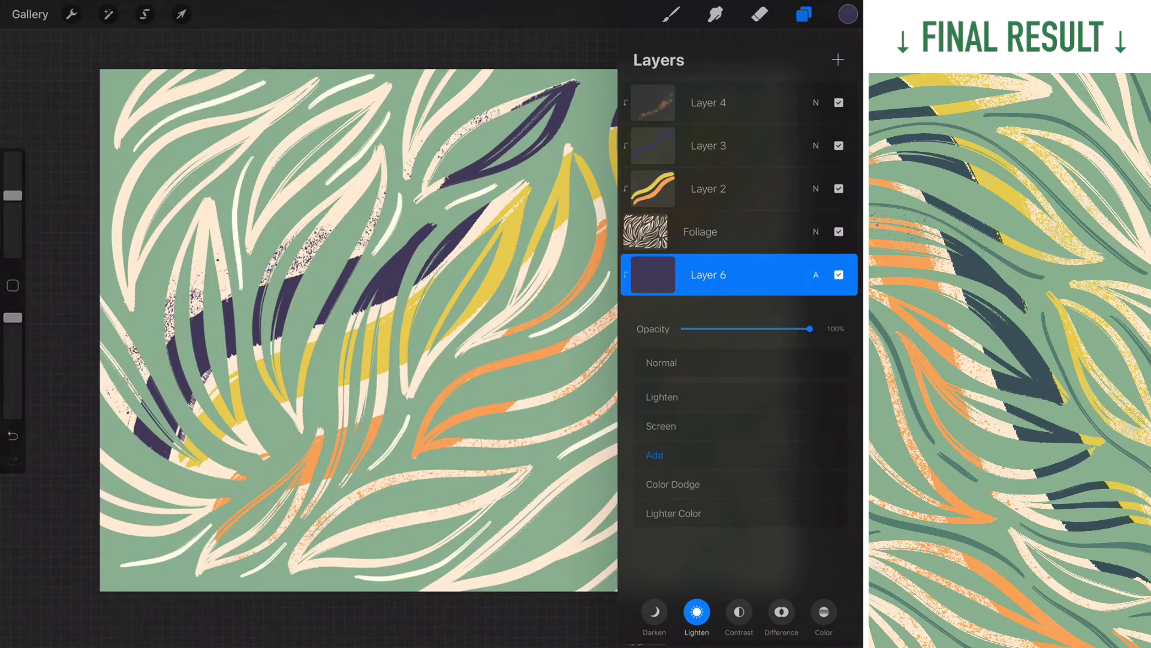
{"action": "left_click", "coordinate": [655, 616]}
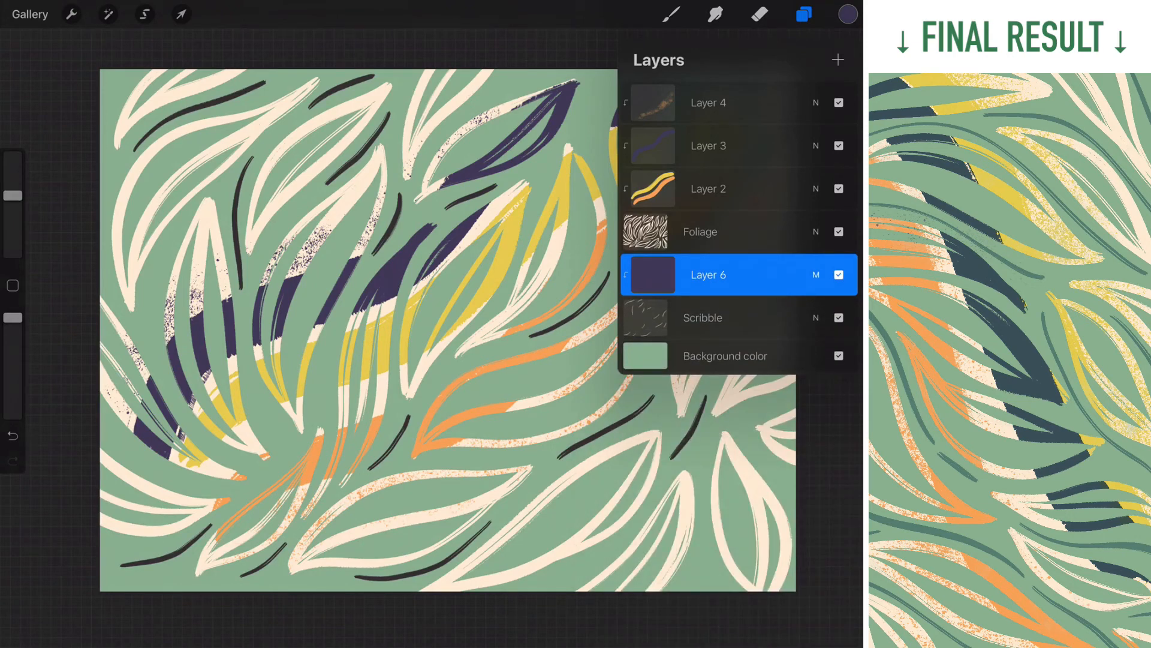
{"action": "left_click", "coordinate": [724, 189]}
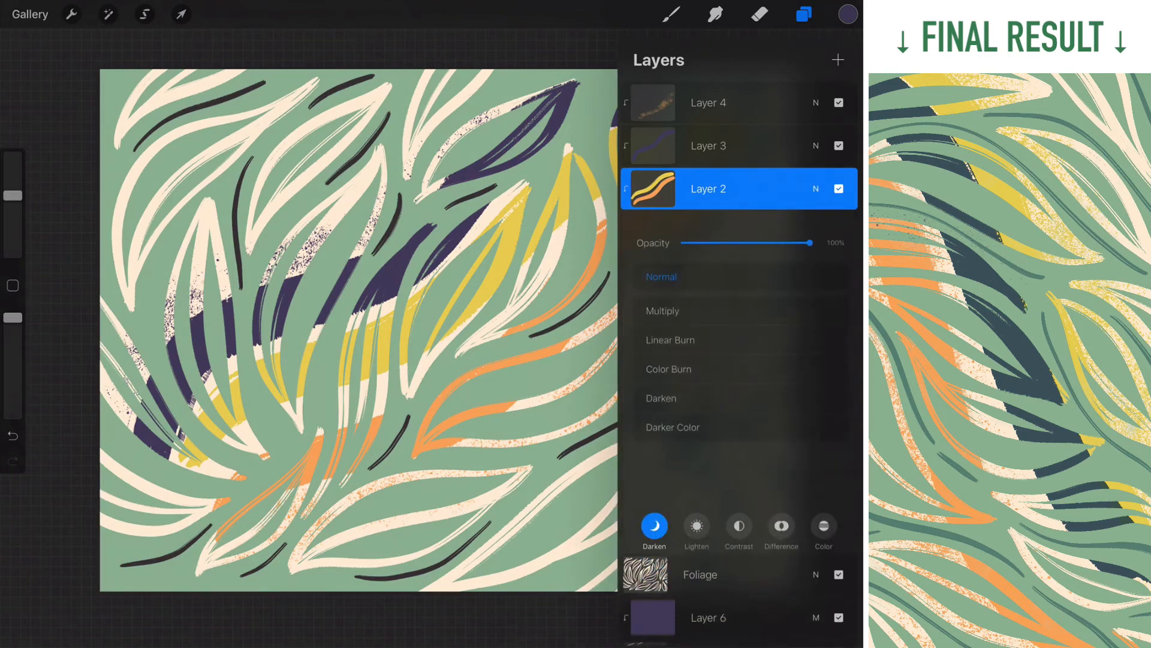
{"action": "left_click", "coordinate": [669, 369]}
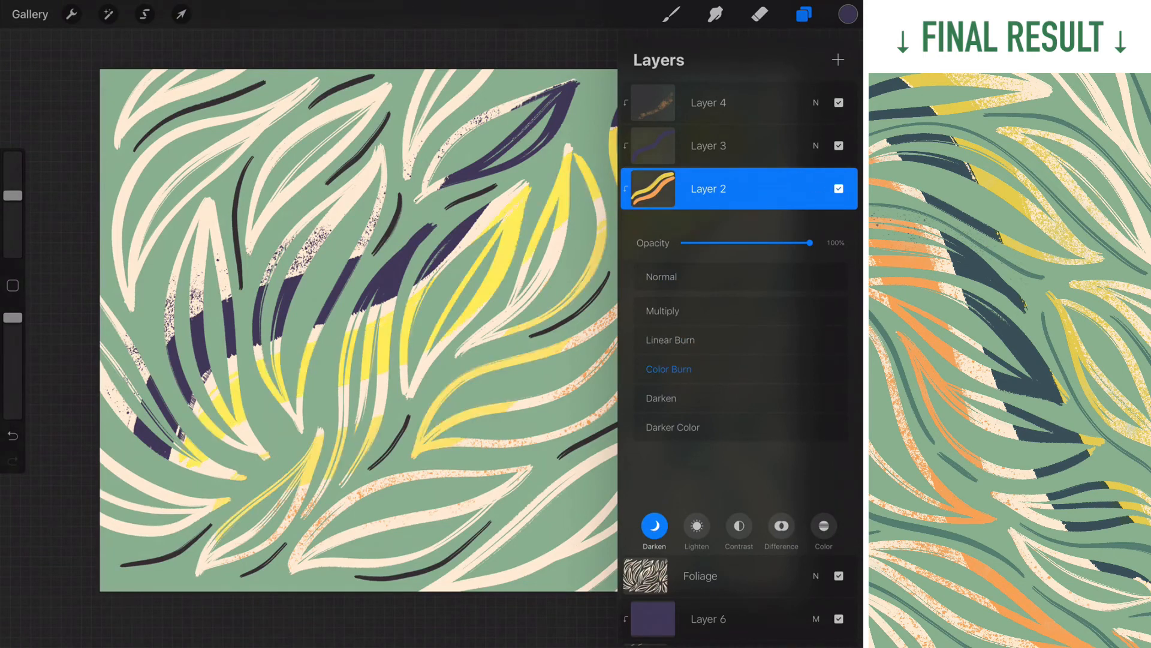
{"action": "left_click", "coordinate": [673, 427]}
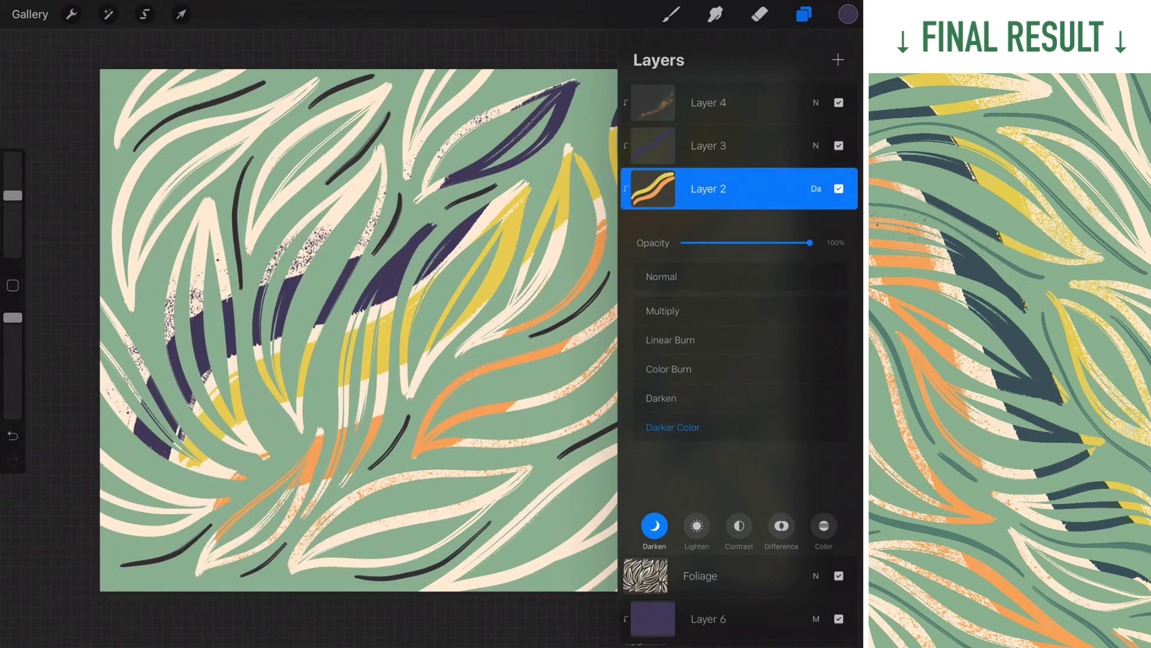
{"action": "left_click", "coordinate": [662, 276]}
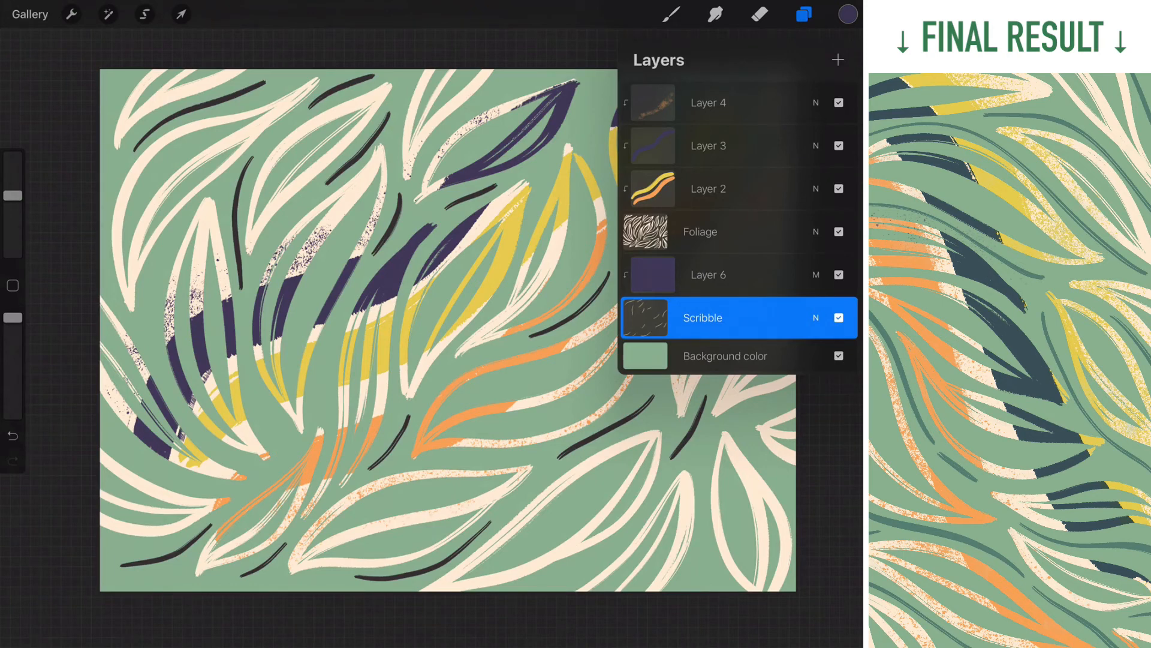
Remove the purple Layer 6, leave empty Layers 6–8 on top, and make Scribble active
{"action": "left_click", "coordinate": [731, 275]}
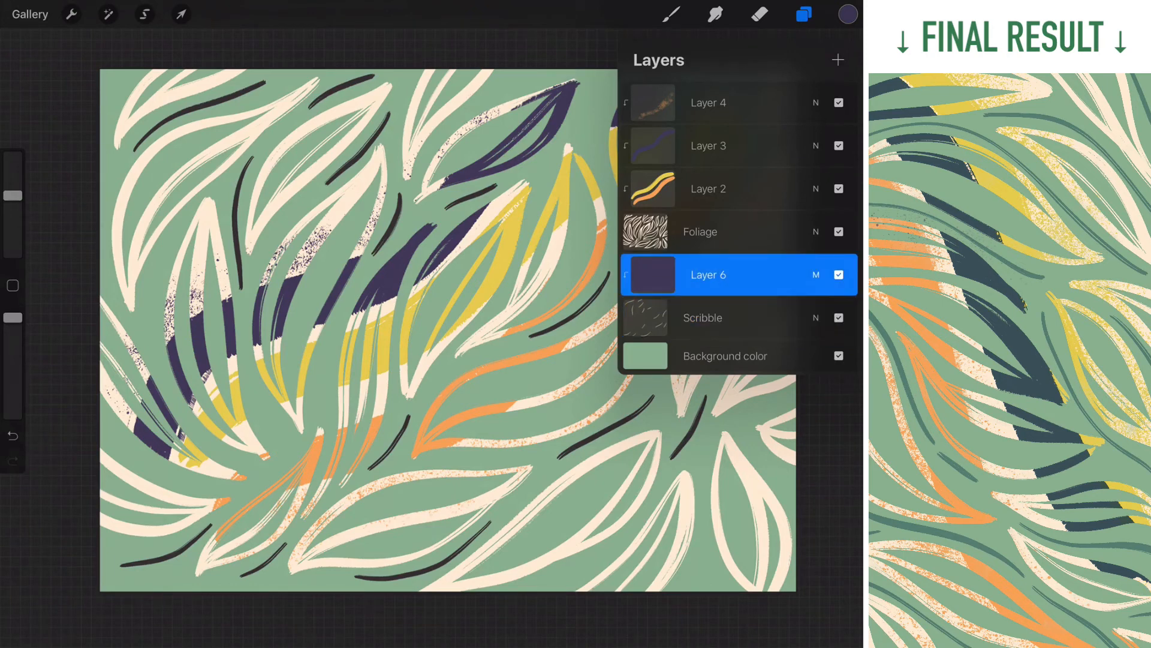
{"action": "left_click", "coordinate": [731, 274]}
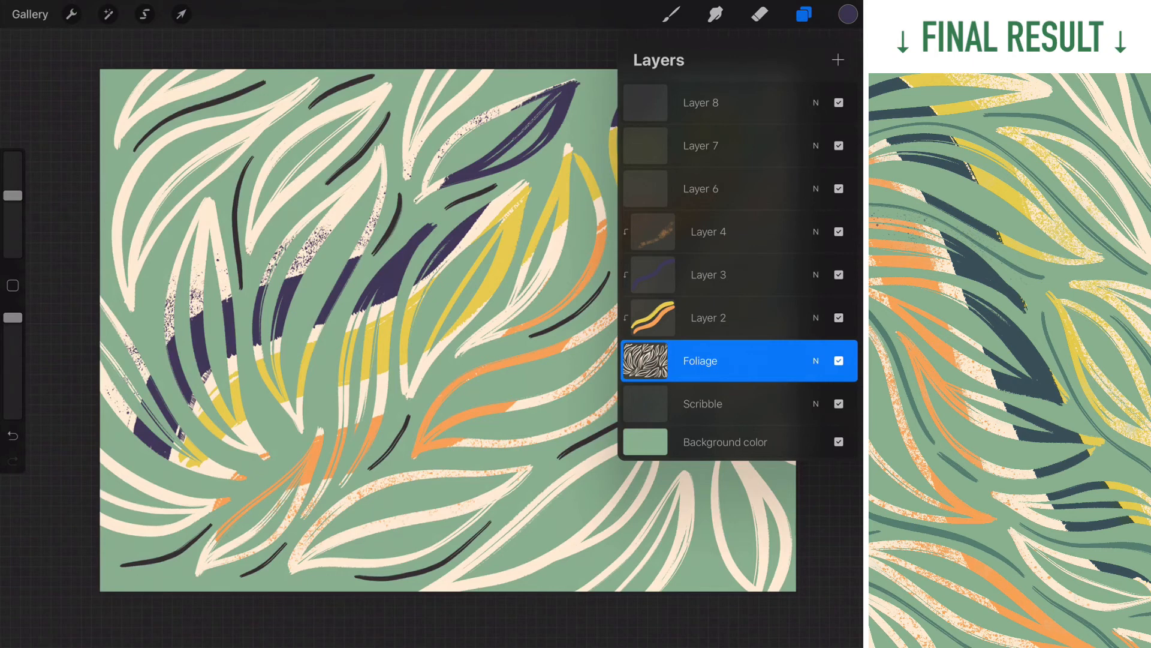
{"action": "left_click", "coordinate": [703, 403]}
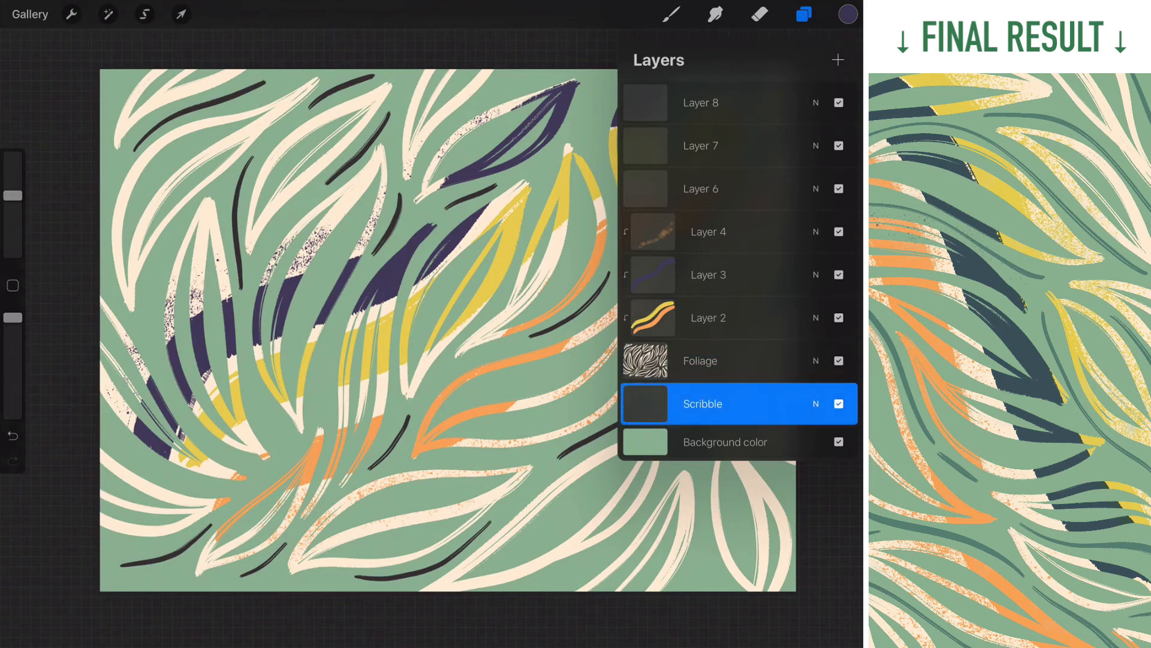
Add Layer 9 with a red oval above Scribble so Layers 2–4 clip to it instead of Foliage
{"action": "left_click", "coordinate": [838, 60]}
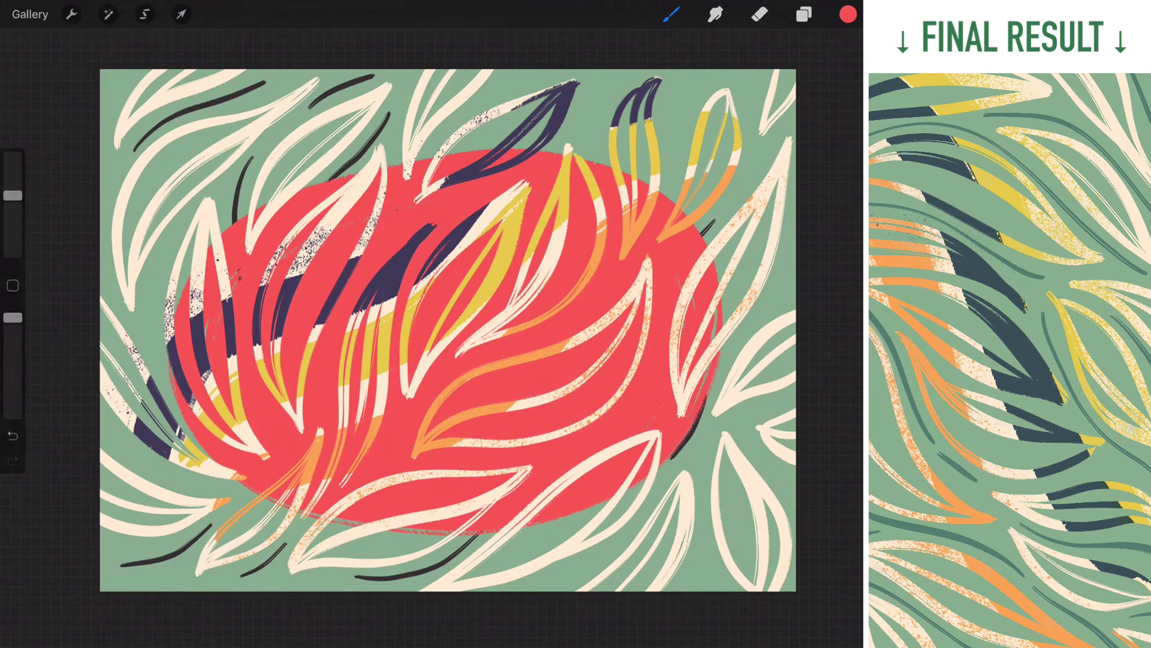
{"action": "left_click", "coordinate": [802, 13]}
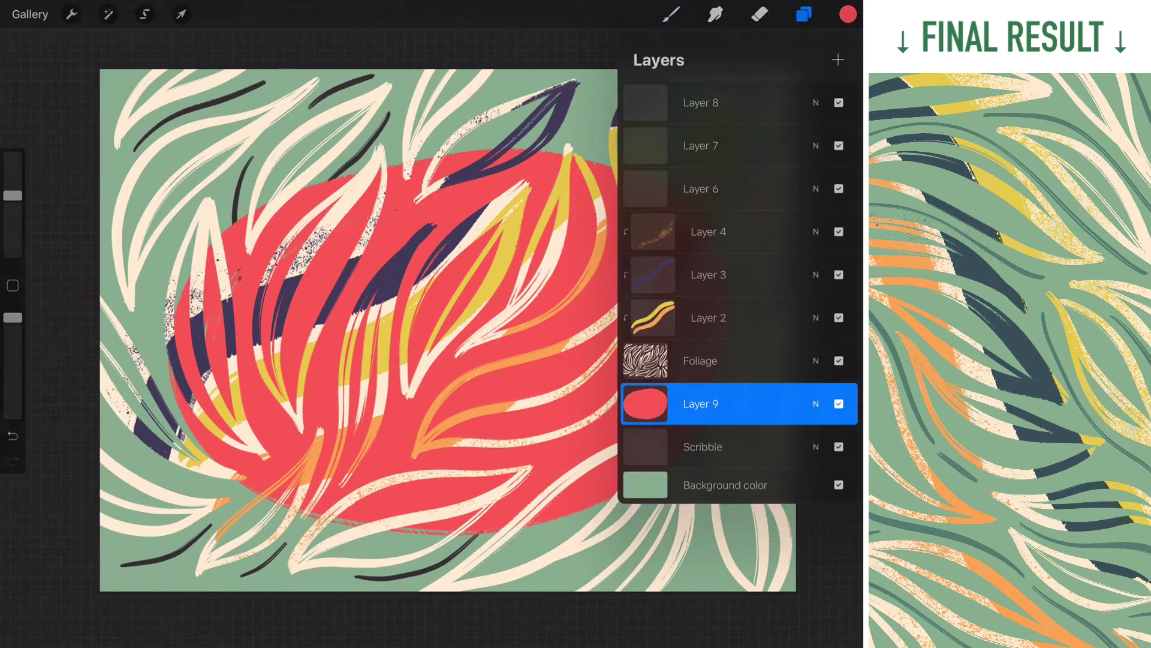
{"action": "left_click", "coordinate": [723, 360]}
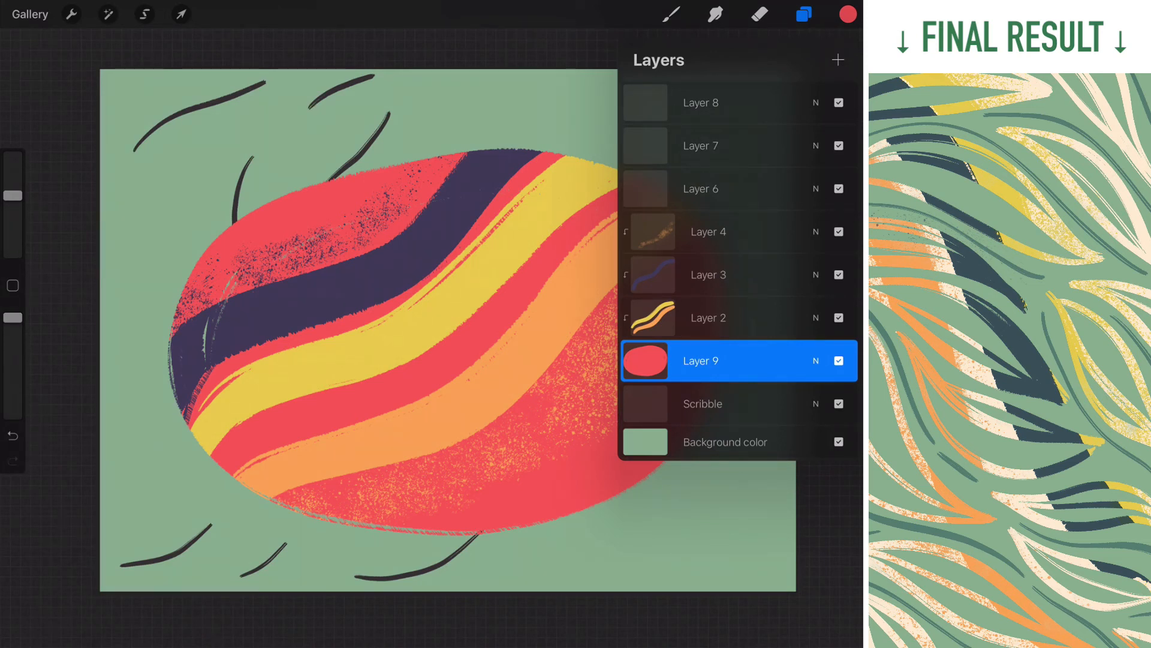
Select Layer 4 with Layers 3, 2 and 9 and combine them into a new group
{"action": "left_click", "coordinate": [732, 231]}
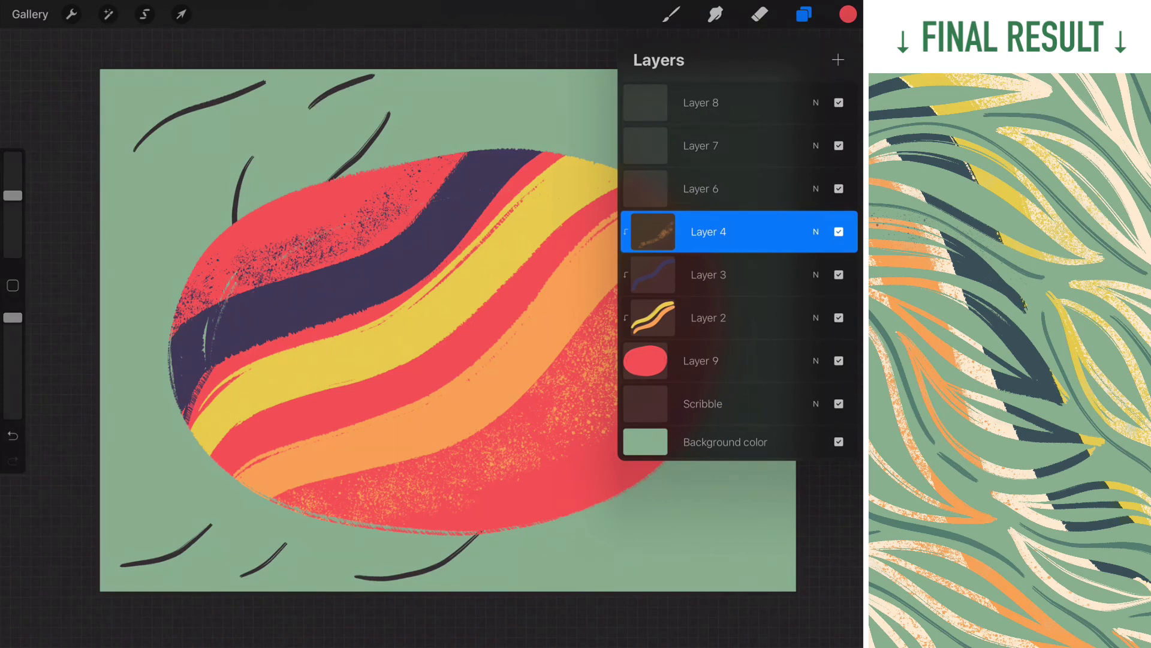
{"action": "left_click", "coordinate": [707, 274]}
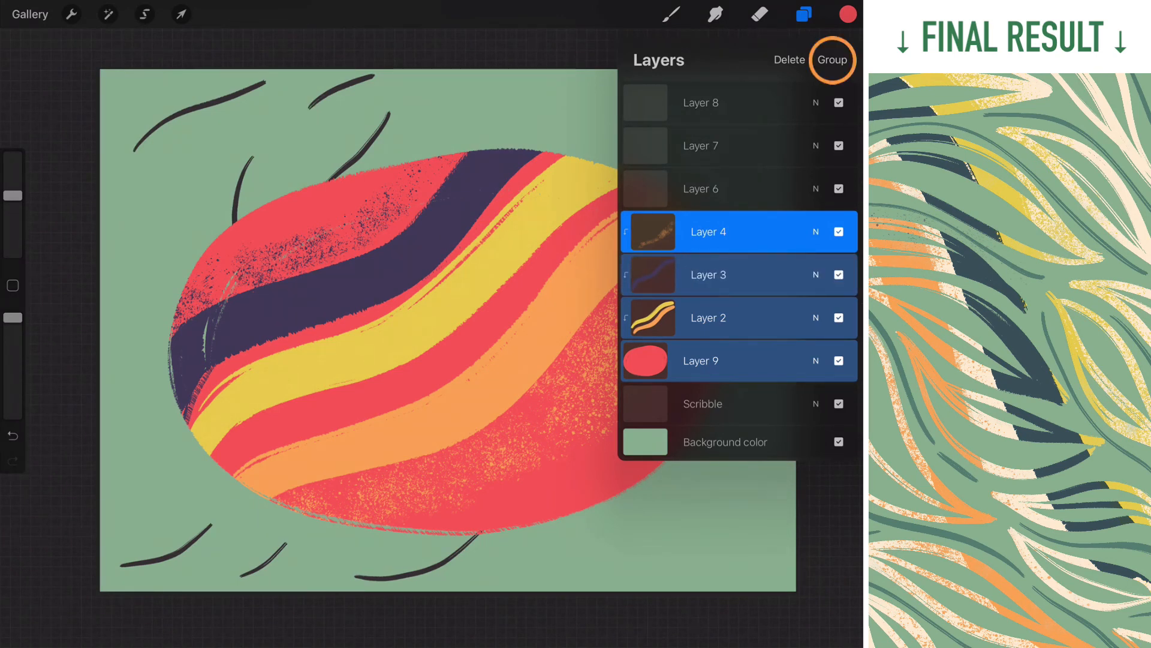
{"action": "left_click", "coordinate": [832, 60]}
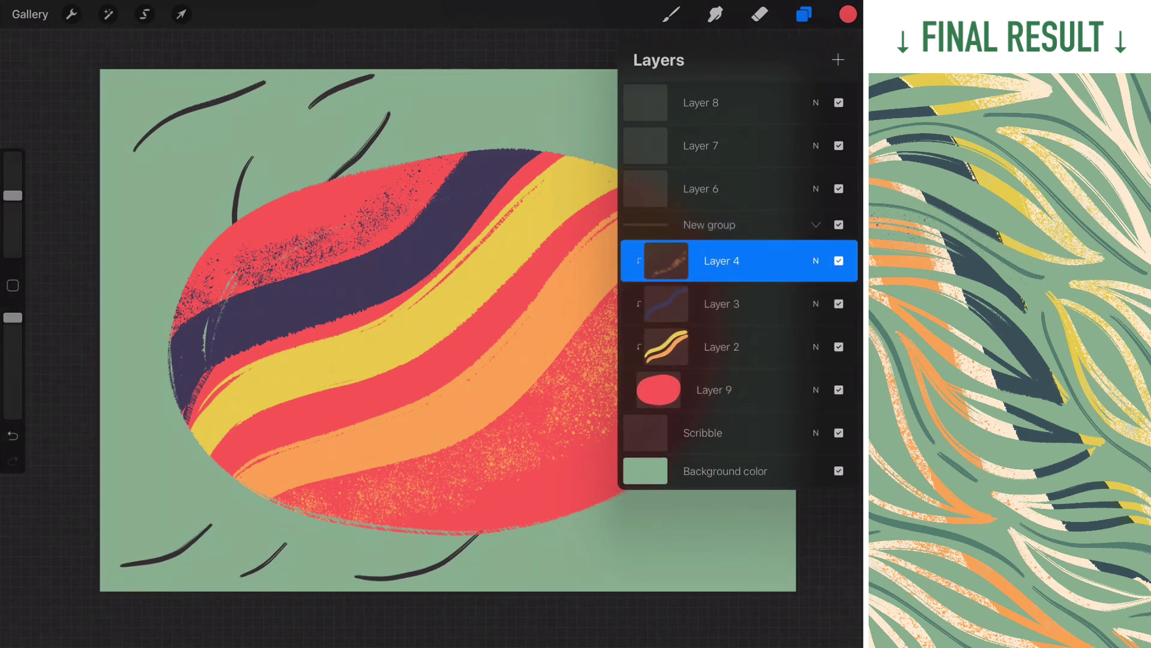
{"action": "left_click", "coordinate": [803, 14]}
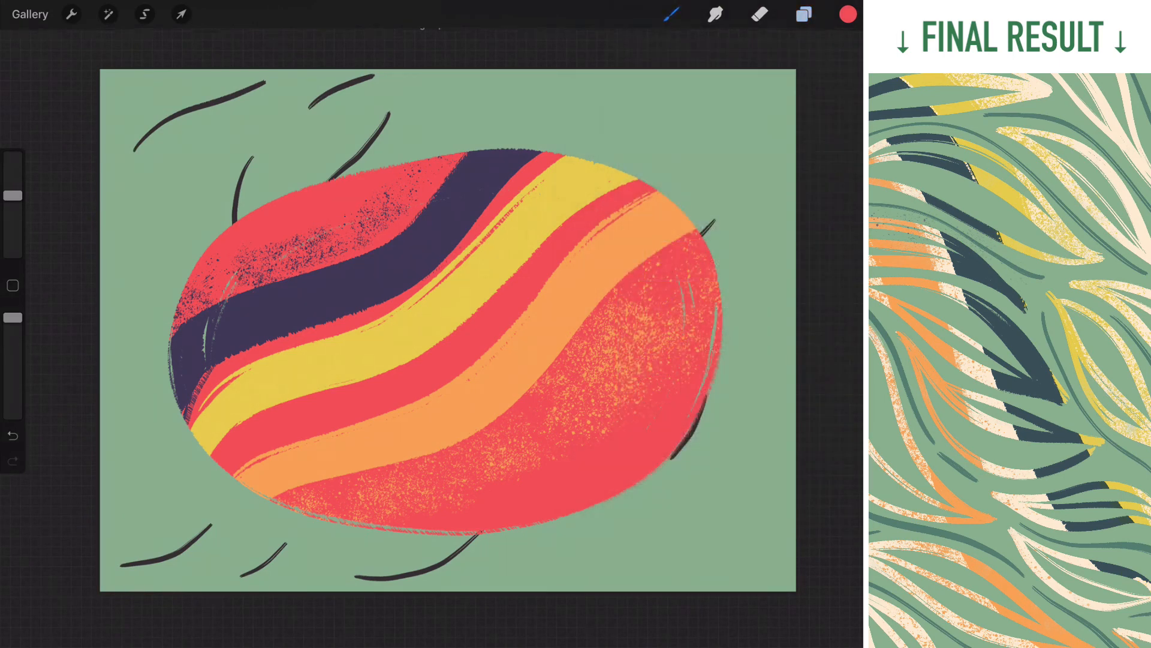
Undo the group, then group only Layers 2–4 to show the clipping to the oval breaking
{"action": "left_click", "coordinate": [802, 15]}
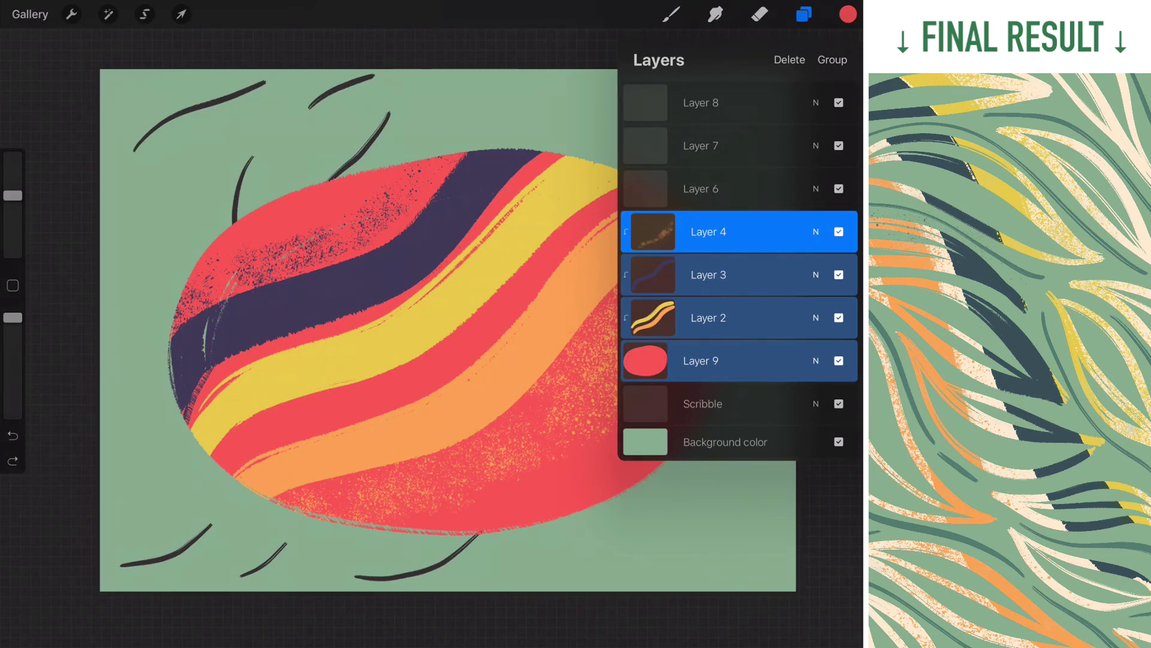
{"action": "left_click", "coordinate": [735, 360]}
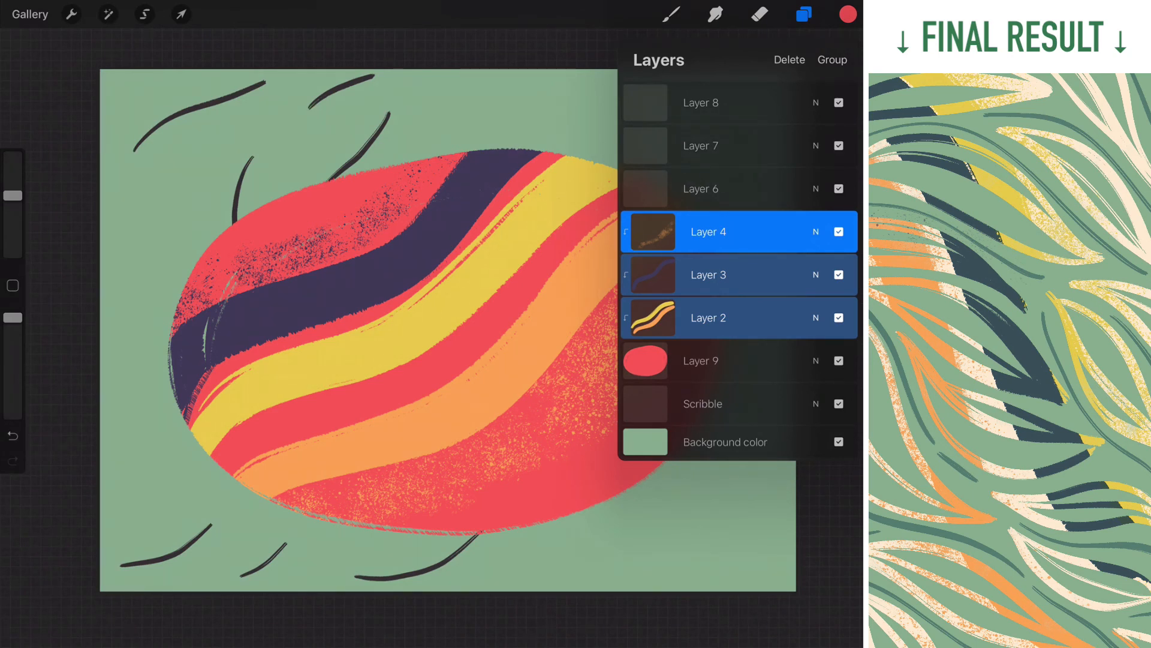
{"action": "left_click", "coordinate": [832, 59]}
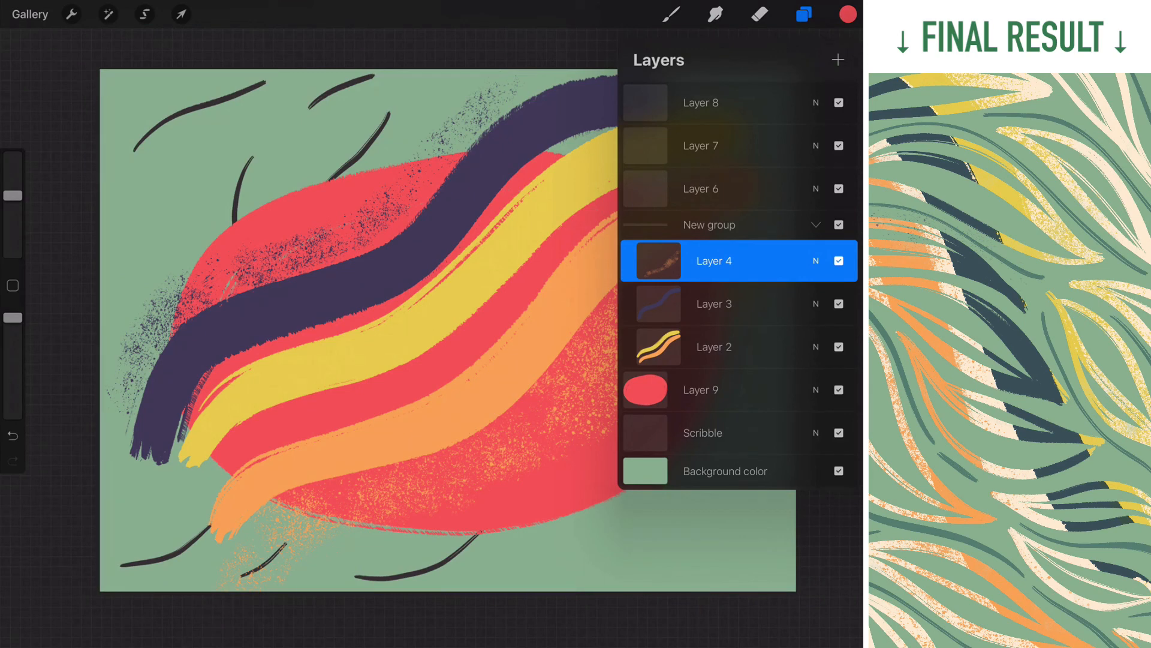
Undo that grouping and enable Alpha Lock on stripe Layer 2
{"action": "left_click", "coordinate": [713, 304]}
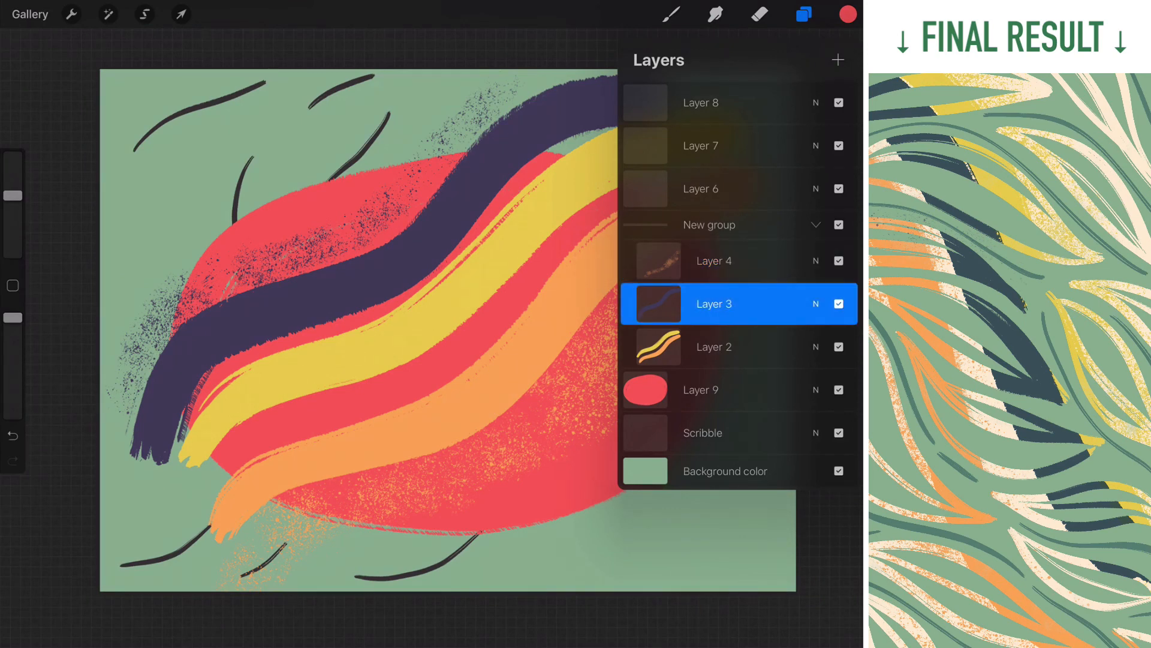
{"action": "left_click", "coordinate": [714, 346]}
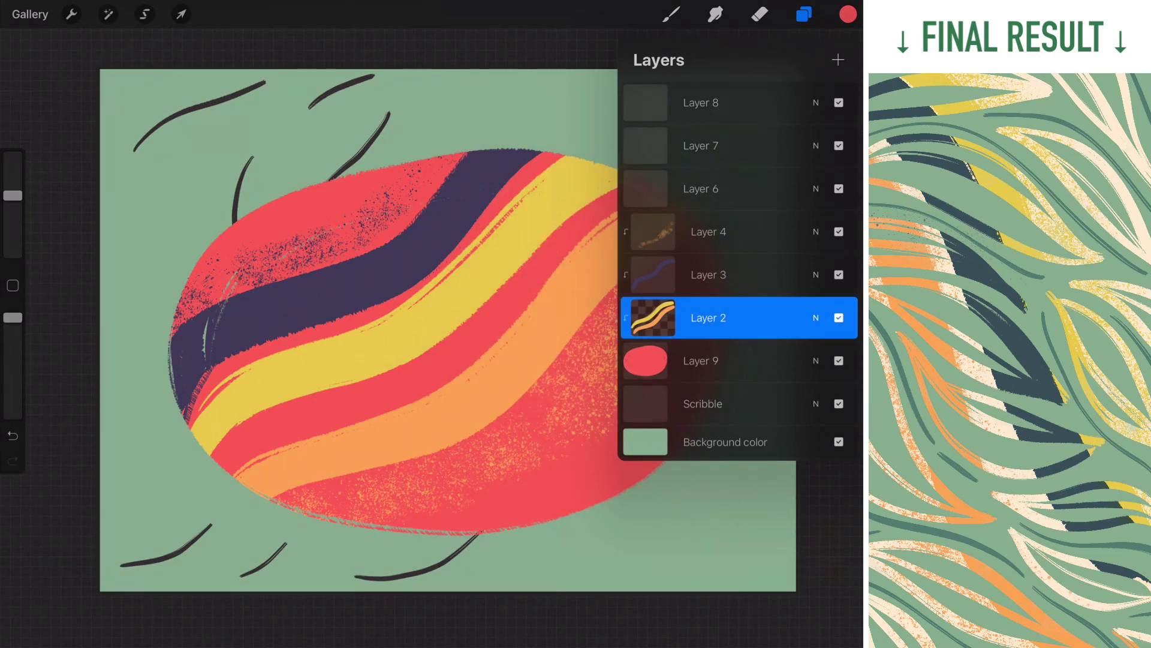
Paint dark green crisscross strokes over alpha-locked Layer 2's yellow and orange bands, confirming in Layers
{"action": "left_click", "coordinate": [846, 13]}
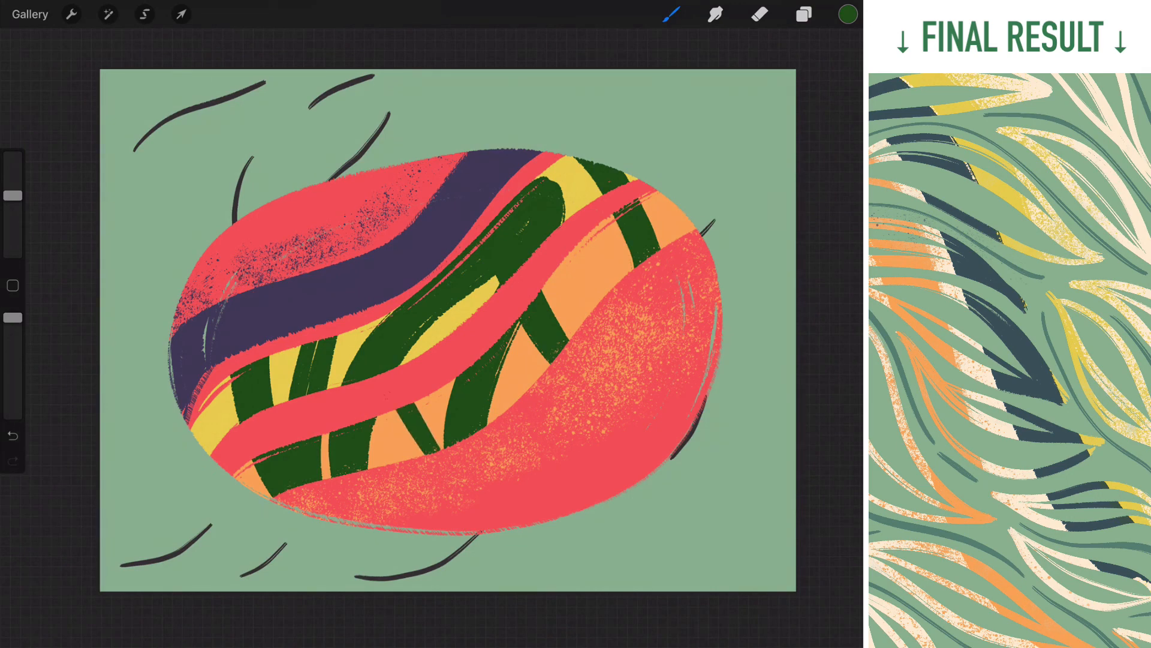
{"action": "left_click", "coordinate": [802, 15]}
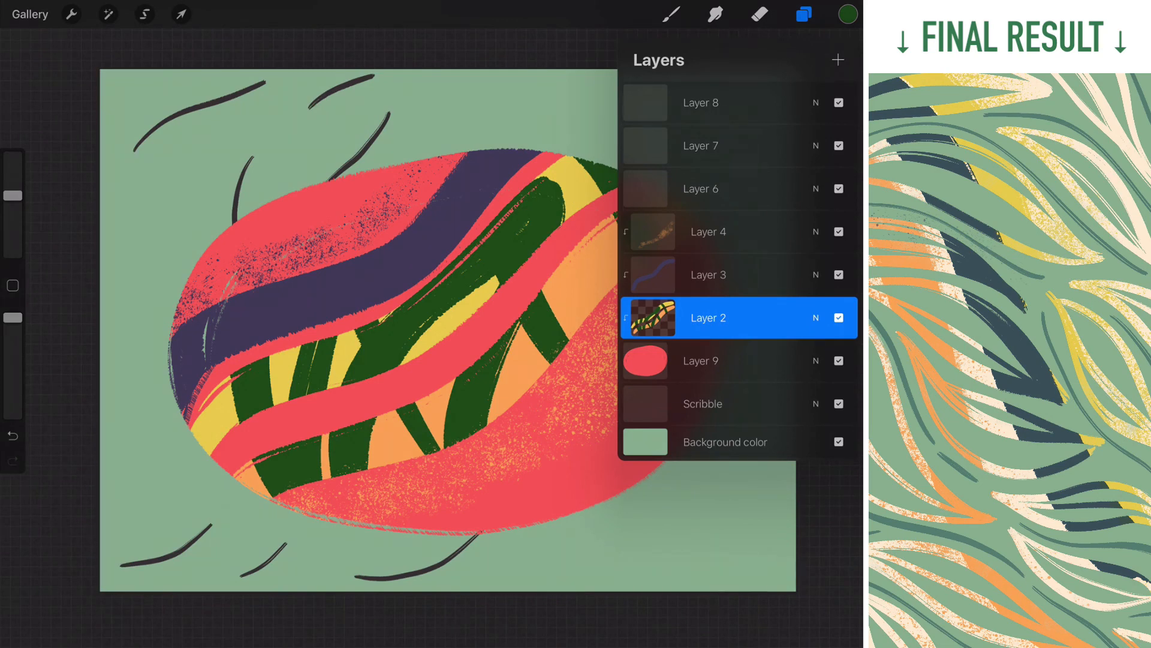
{"action": "left_click", "coordinate": [803, 15]}
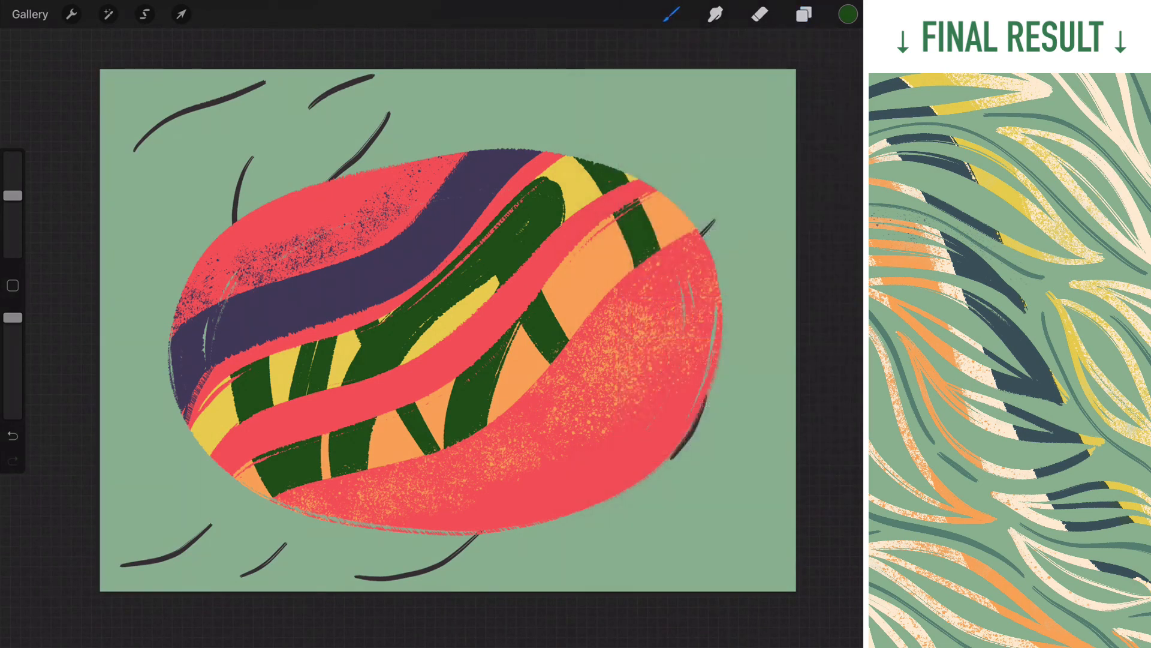